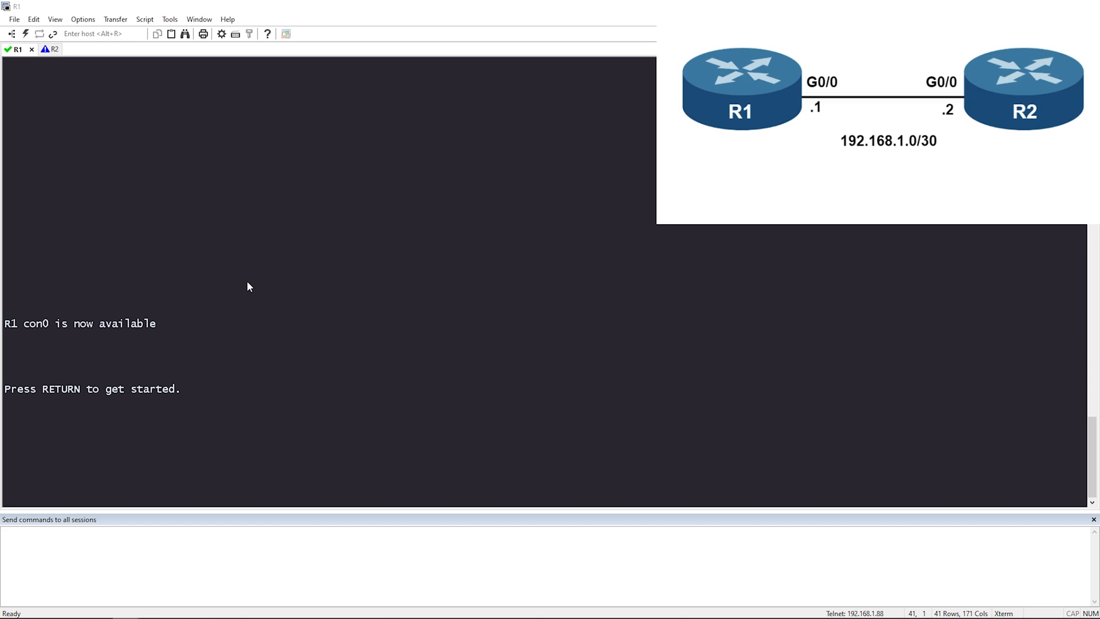
mouse_move(147, 537)
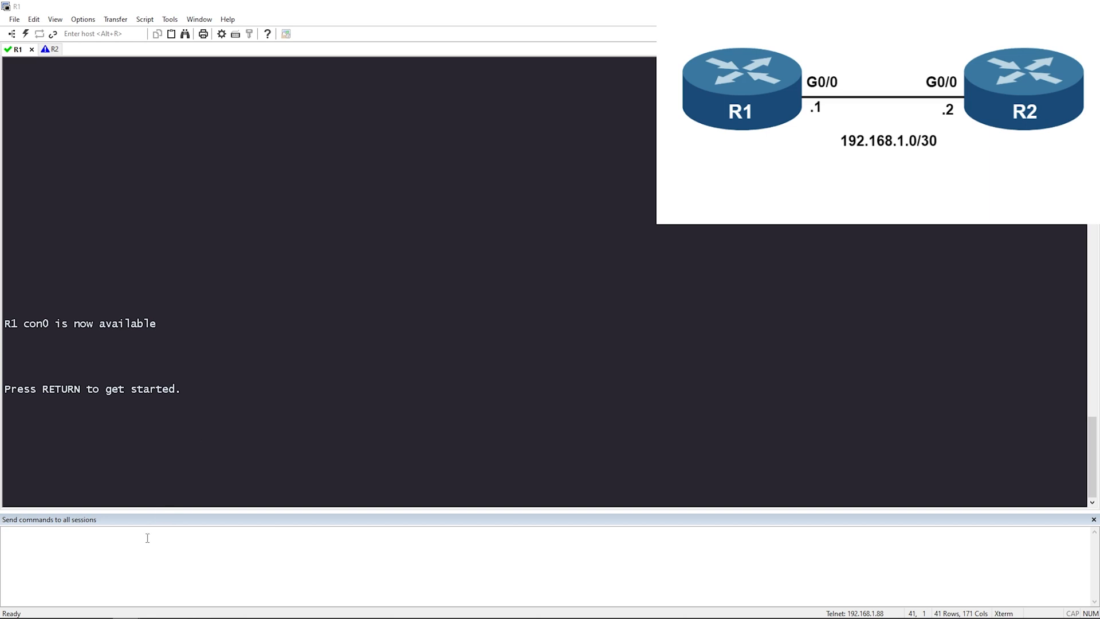
From R1 in enable mode, telnet to R2 at 192.168.1.2 and log in as admin.
type("en")
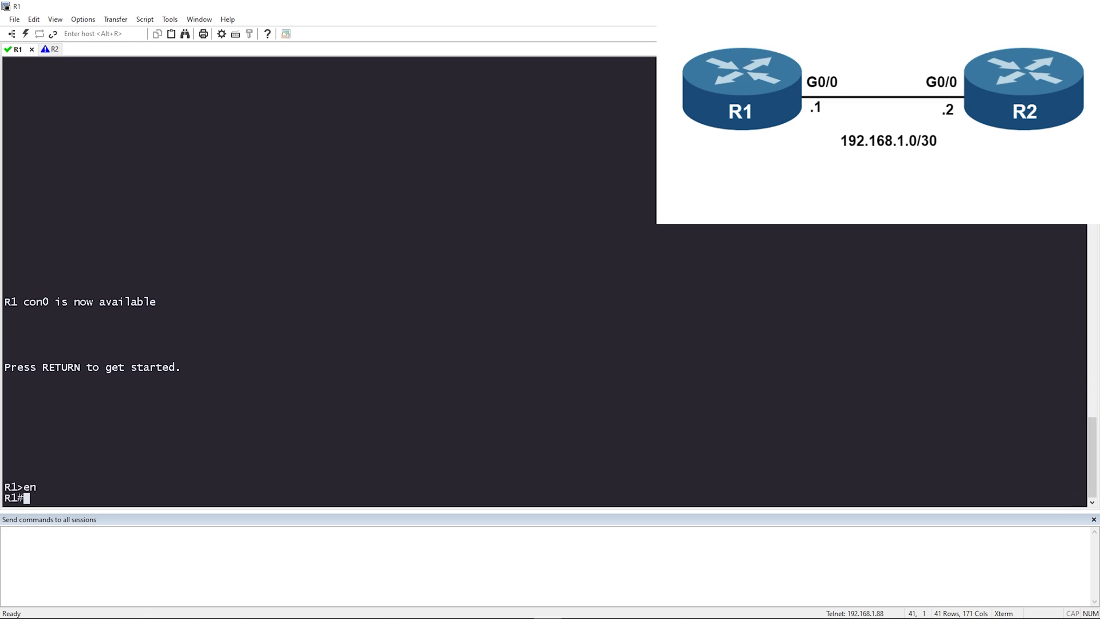
type("telnet")
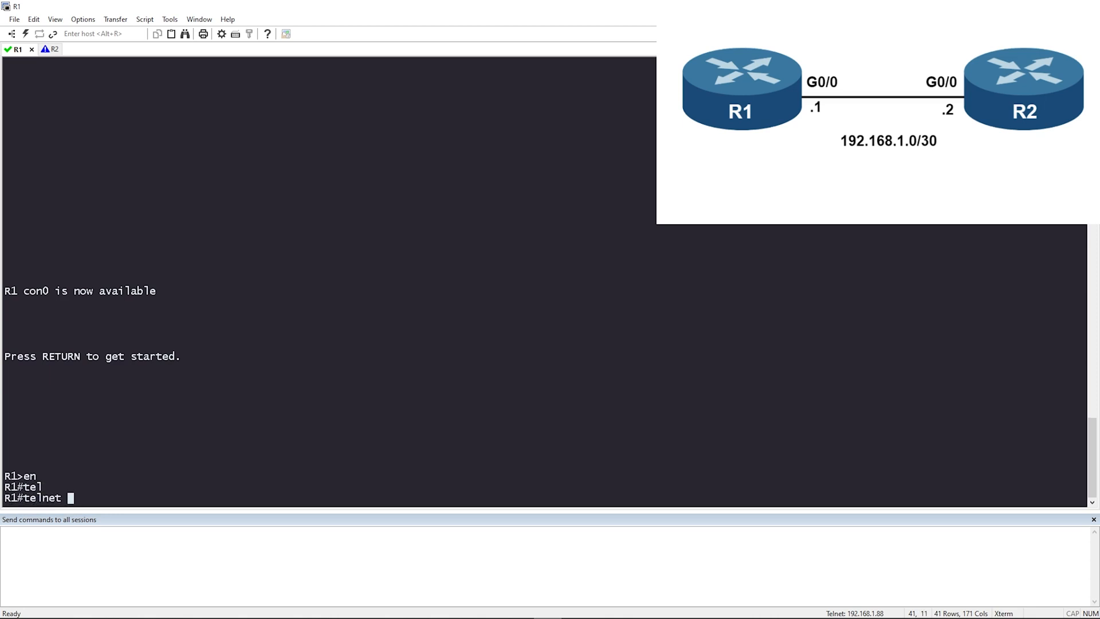
type("192.1")
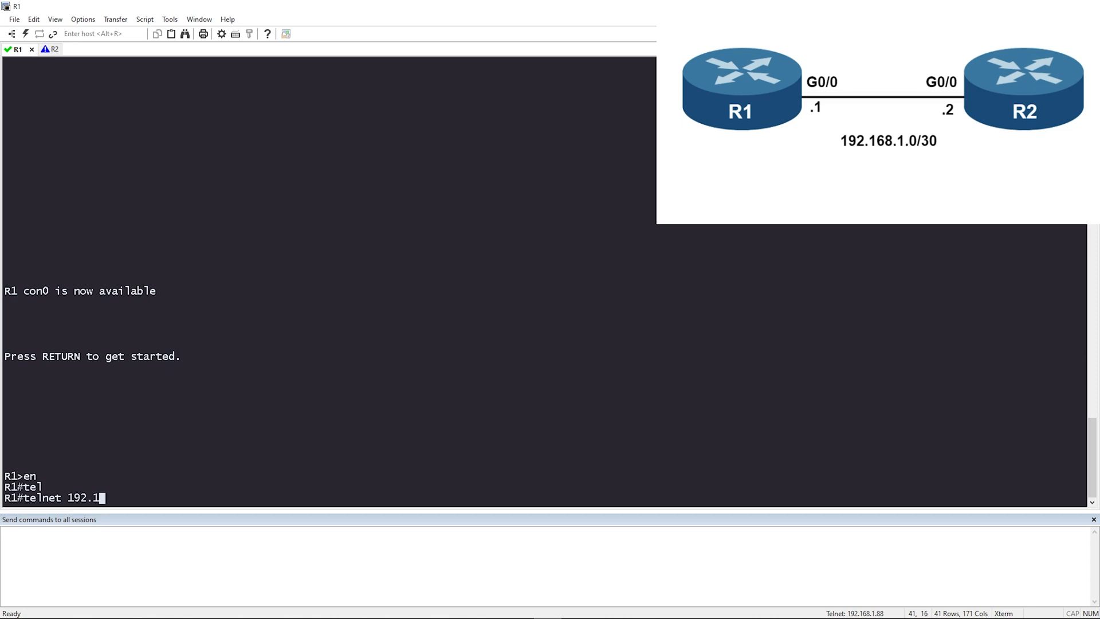
type("68.1.2")
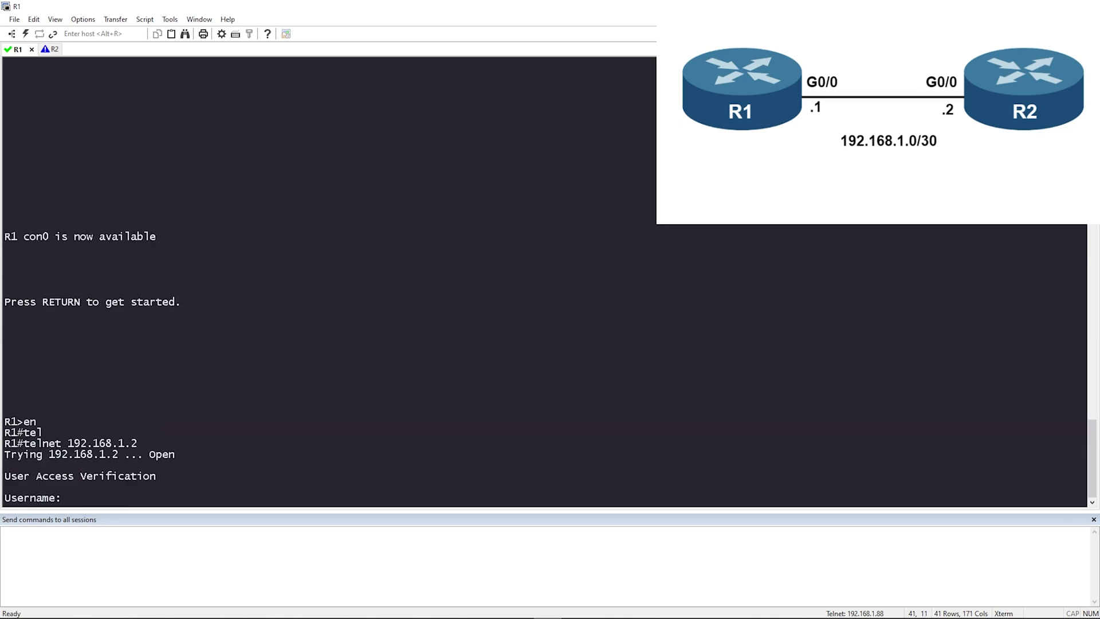
type("admin")
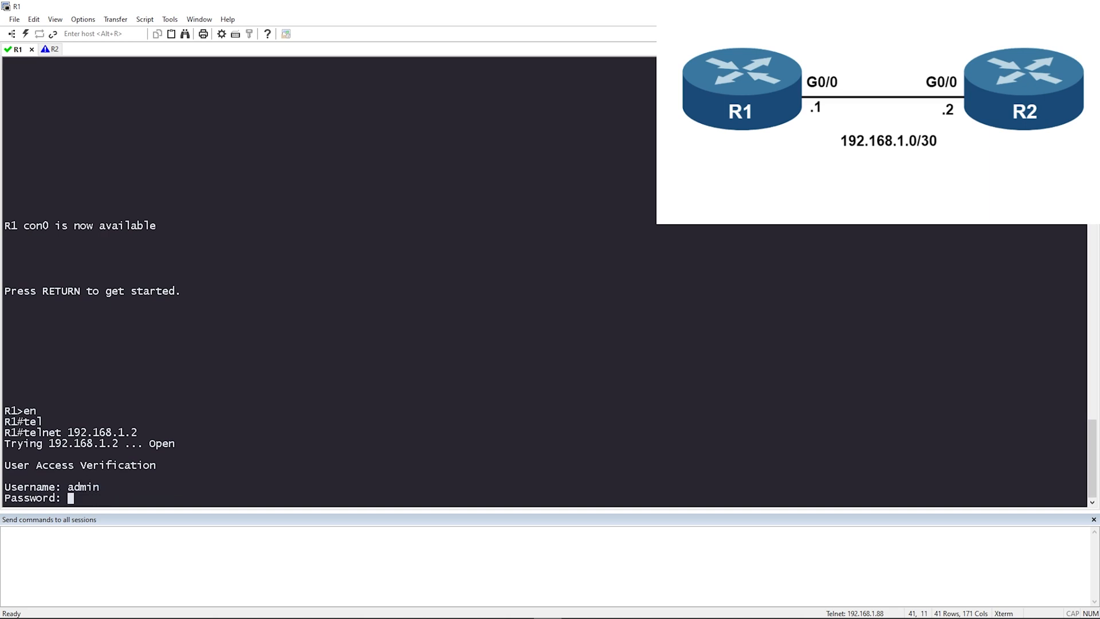
key("Return")
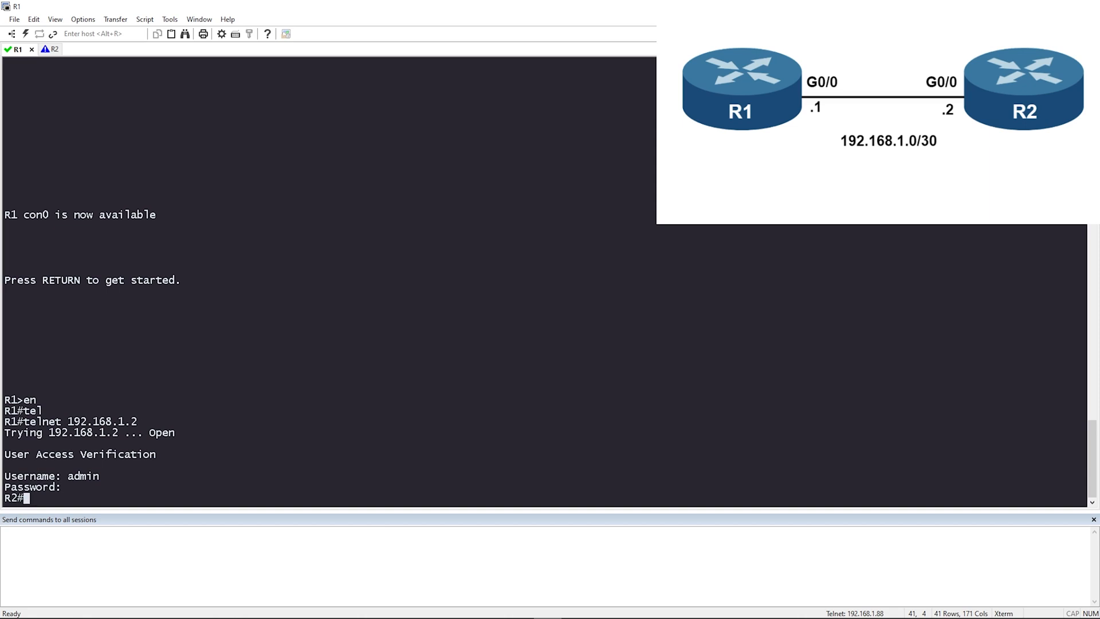
Run 'sh ip int brief' on R2 to list its interface summary.
type("sh ip")
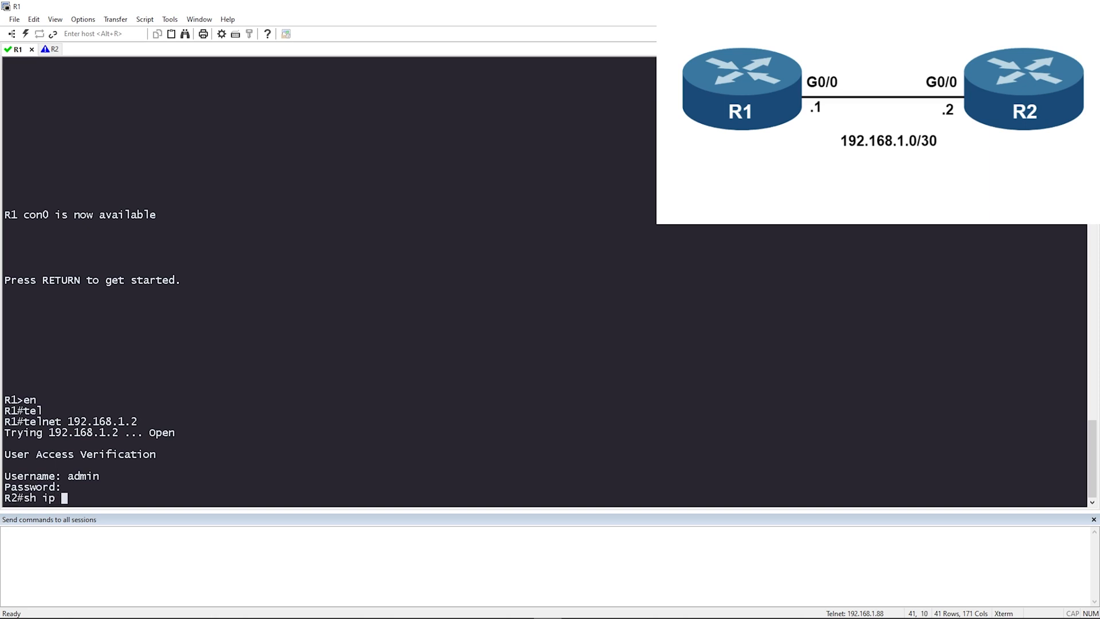
key("Return")
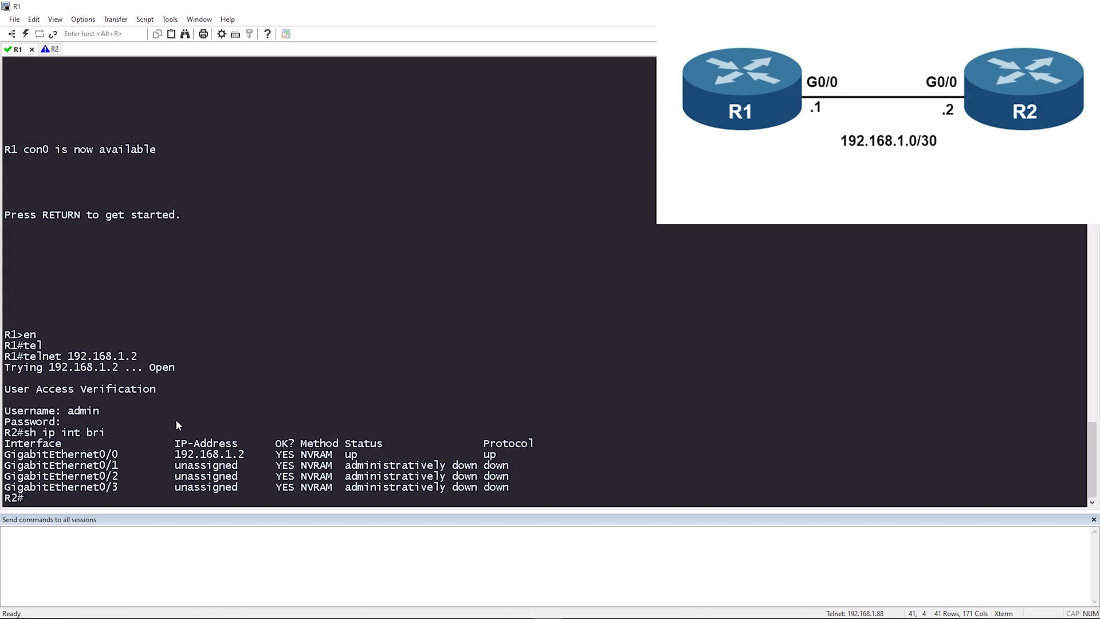
mouse_move(481, 424)
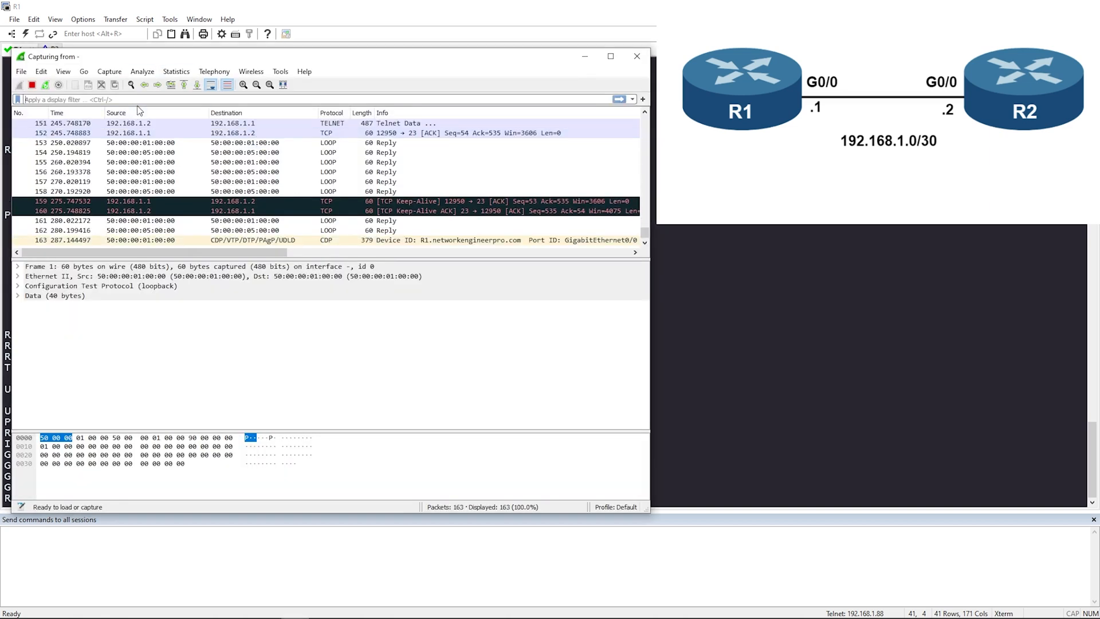
Filter the capture to telnet packets and expand the Telnet details of packet 80.
scroll("up", 3)
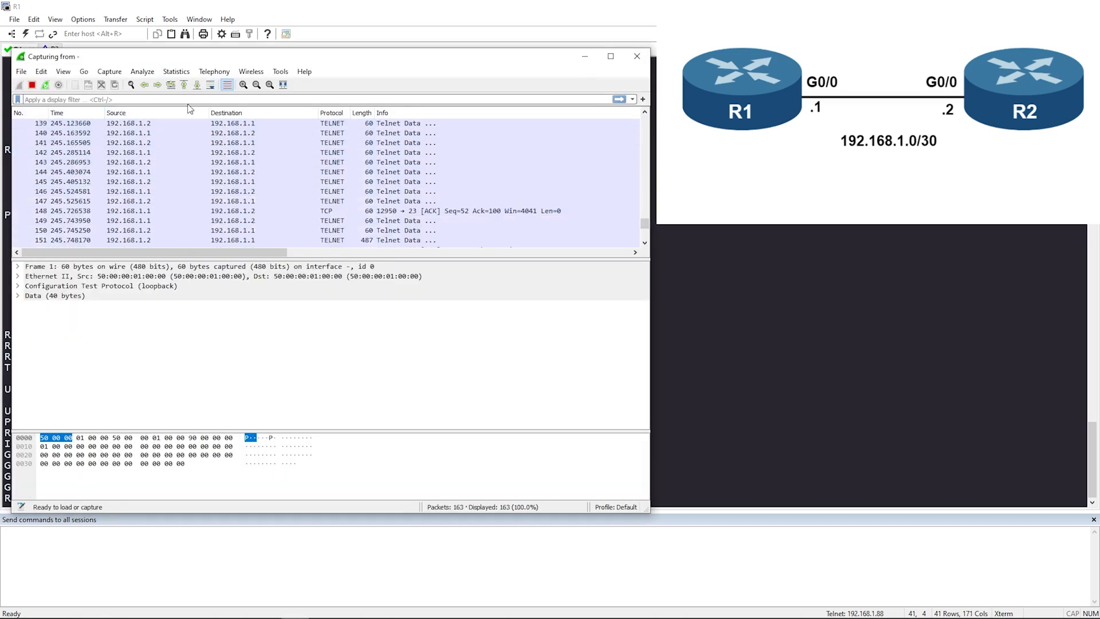
type("telnet")
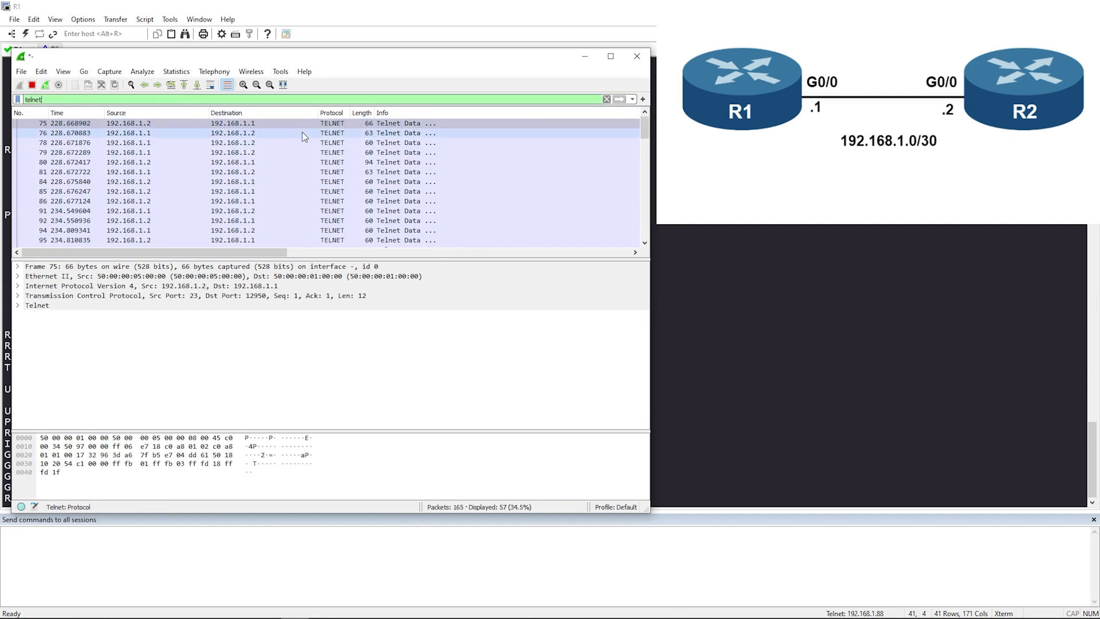
mouse_move(203, 134)
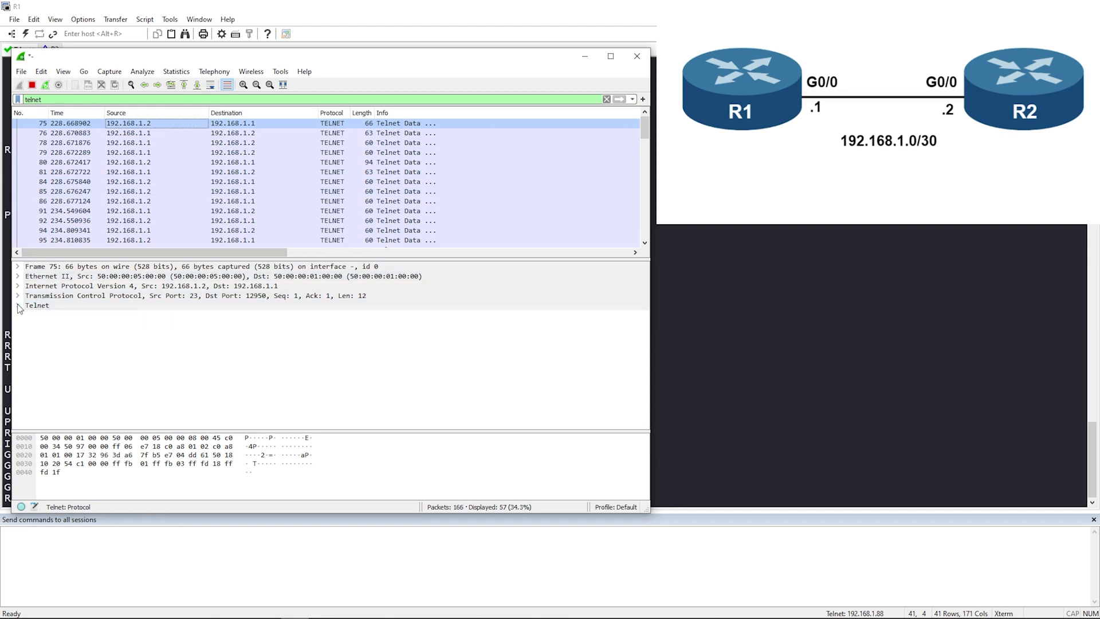
left_click(19, 305)
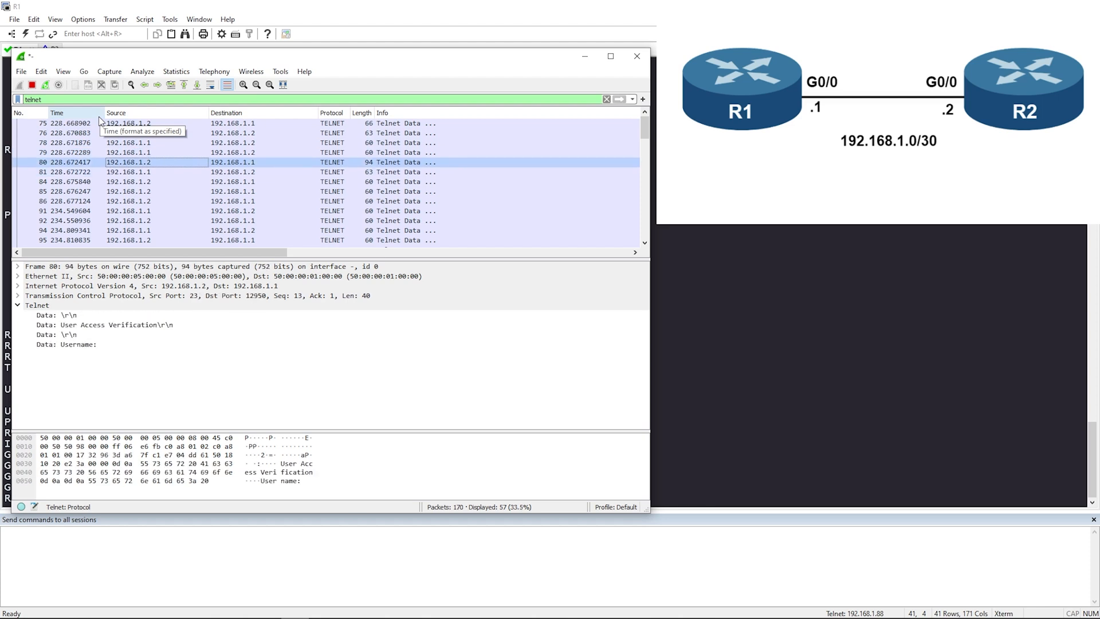
Inspect packets 84, 91 and 104, exposing the login prompt, typed characters and Password prompt in plaintext.
left_click(130, 182)
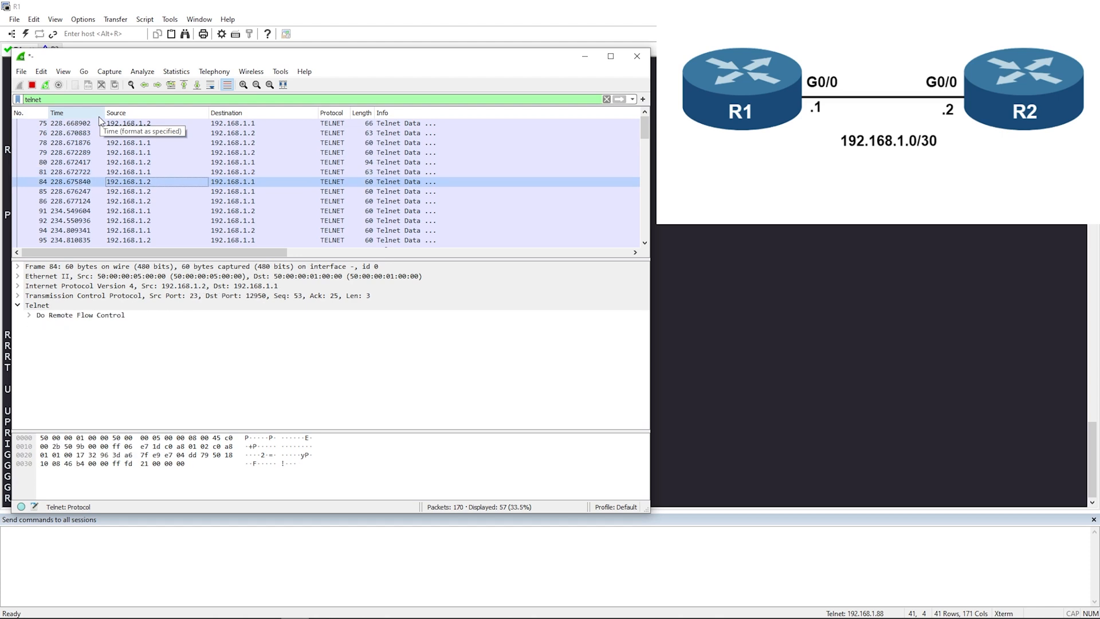
left_click(127, 210)
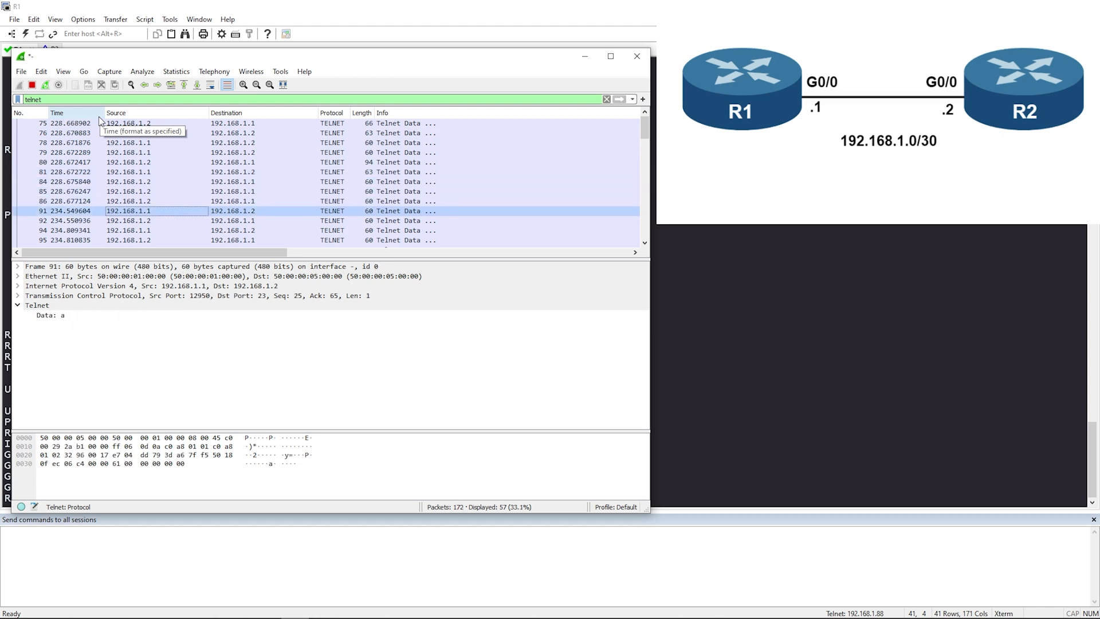
mouse_move(98, 122)
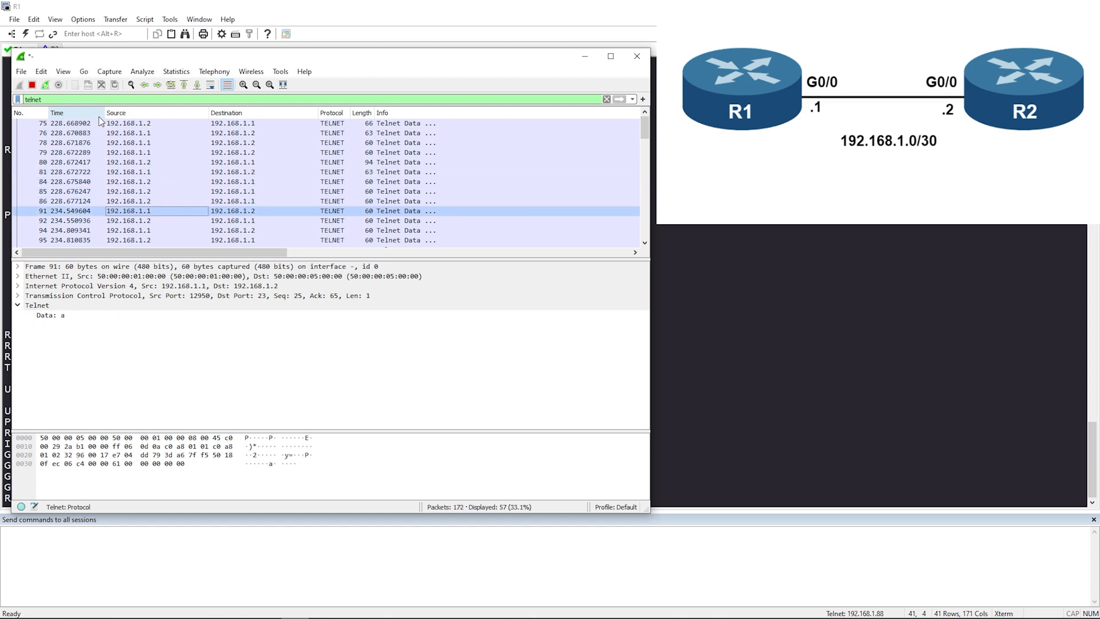
mouse_move(78, 328)
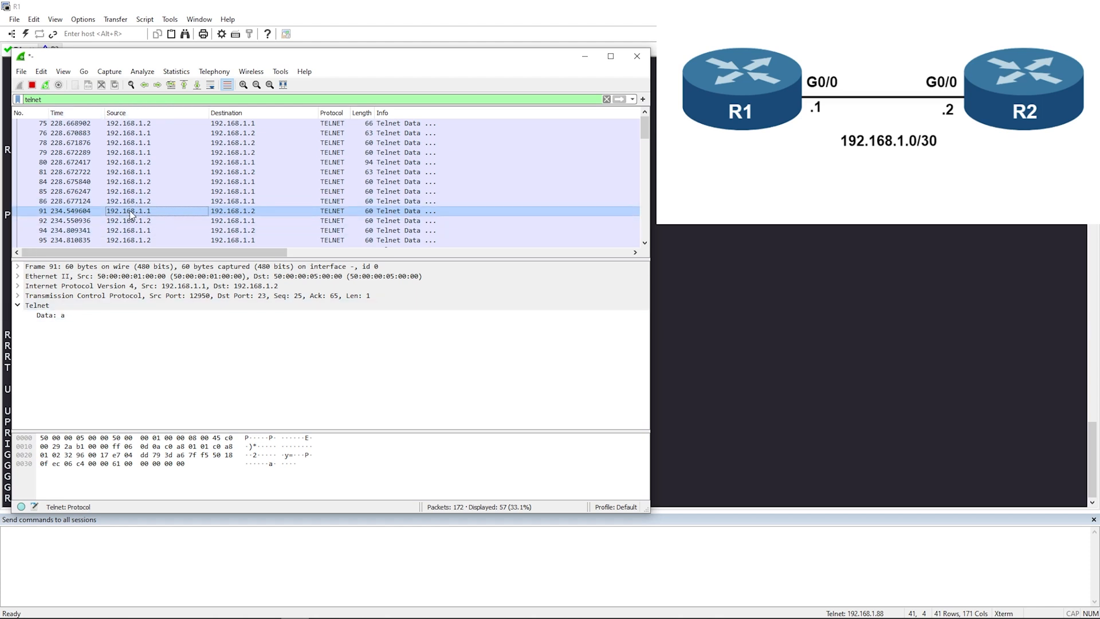
left_click(126, 220)
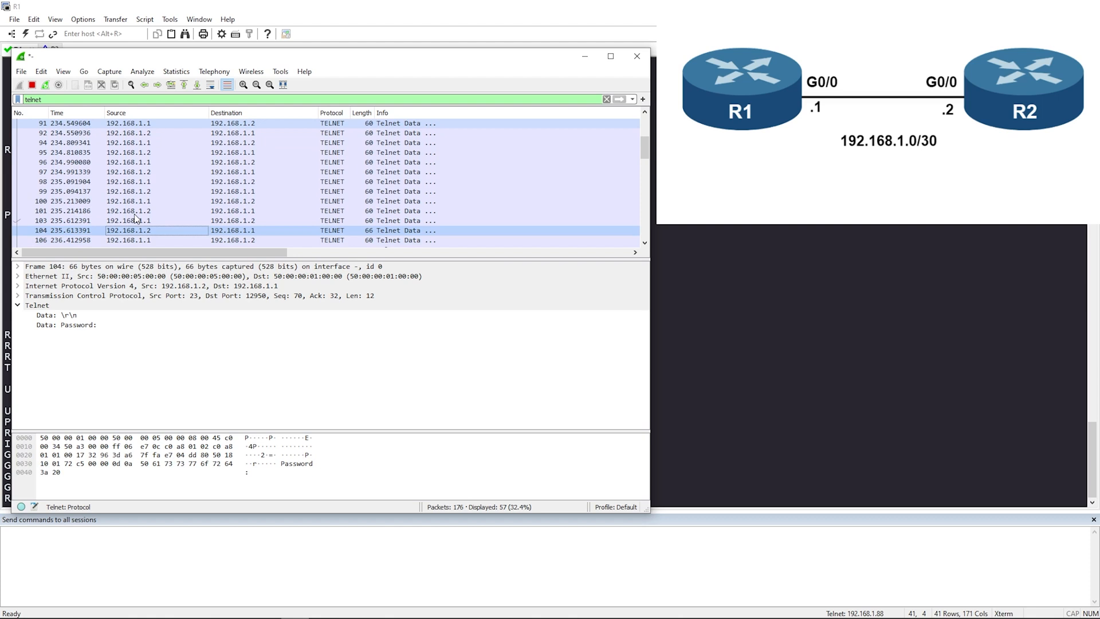
Select packet 104 and show the raw bytes of its plaintext Password prompt.
left_click(67, 325)
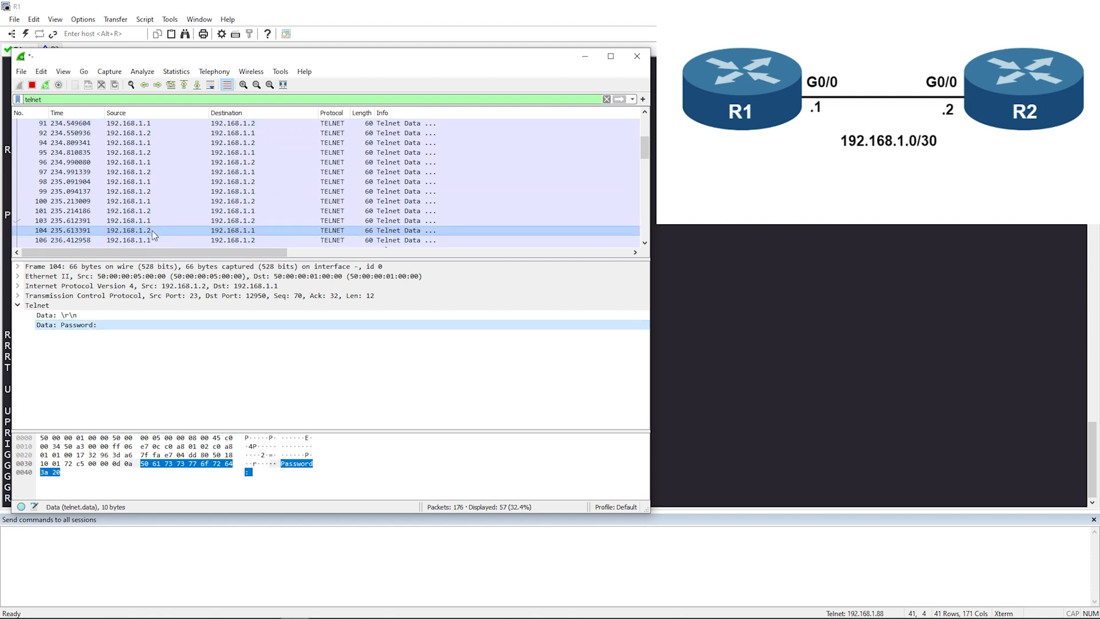
left_click(140, 239)
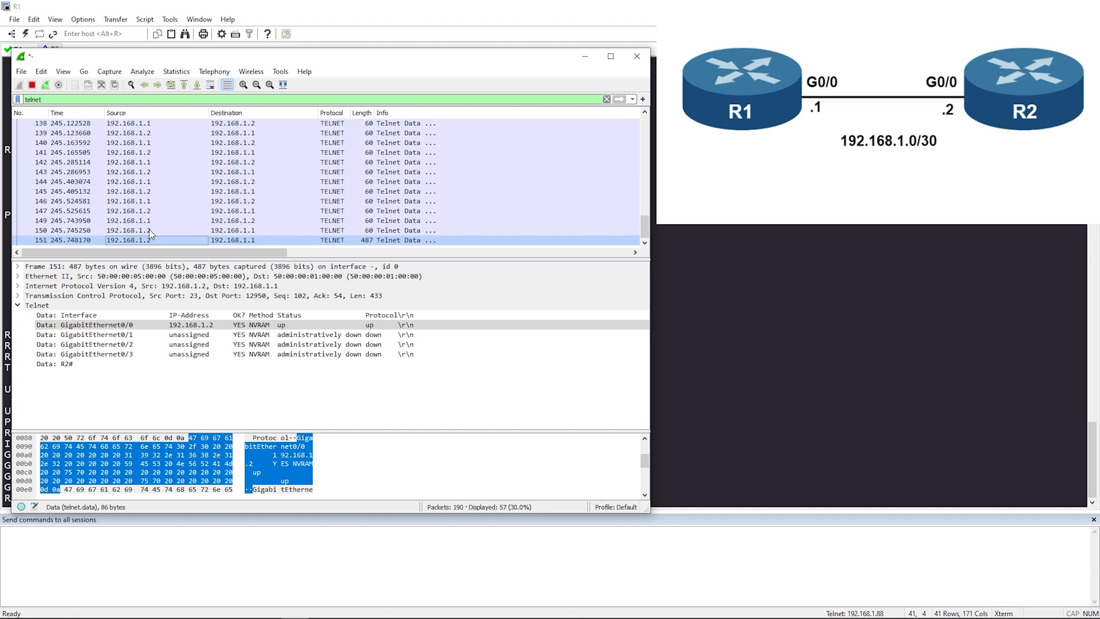
mouse_move(176, 246)
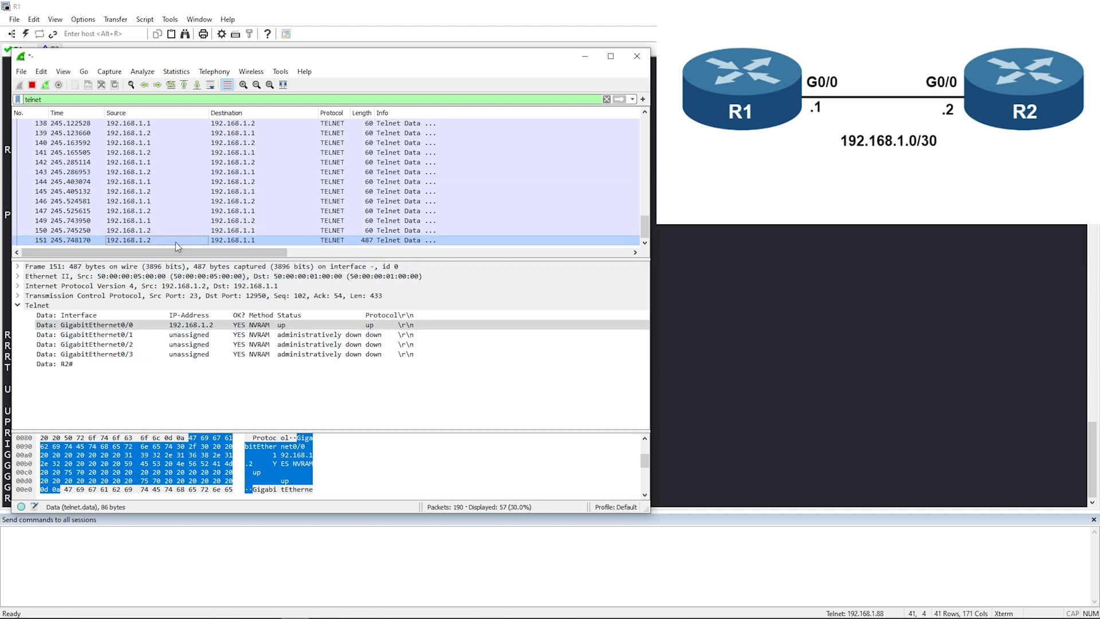
mouse_move(138, 183)
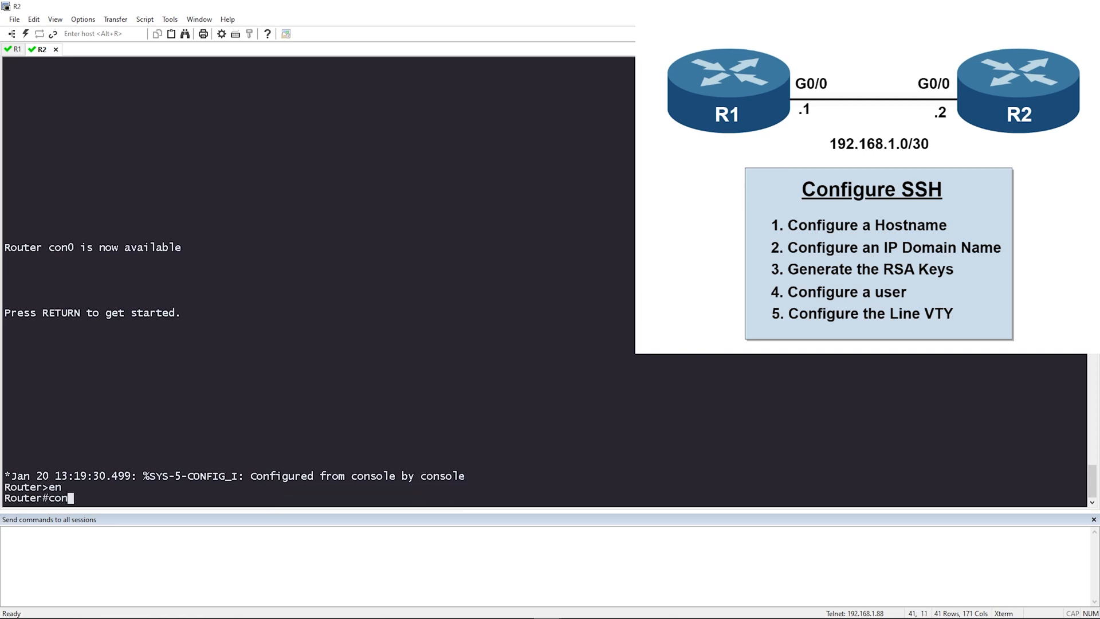
In global configuration mode, set the router hostname to R2.
key("Return")
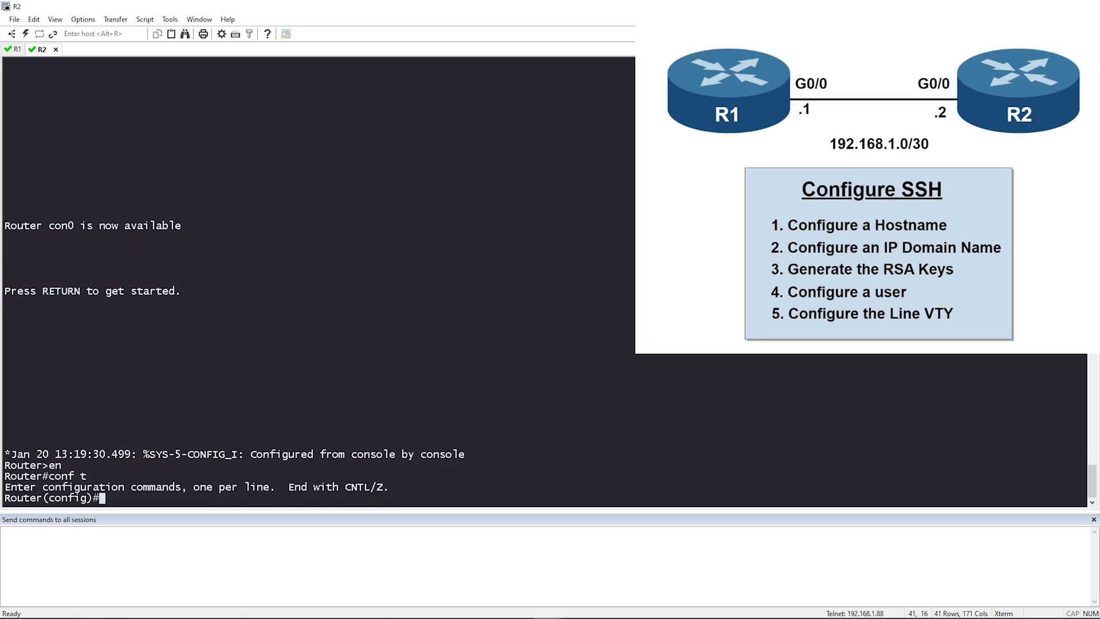
type("hostname")
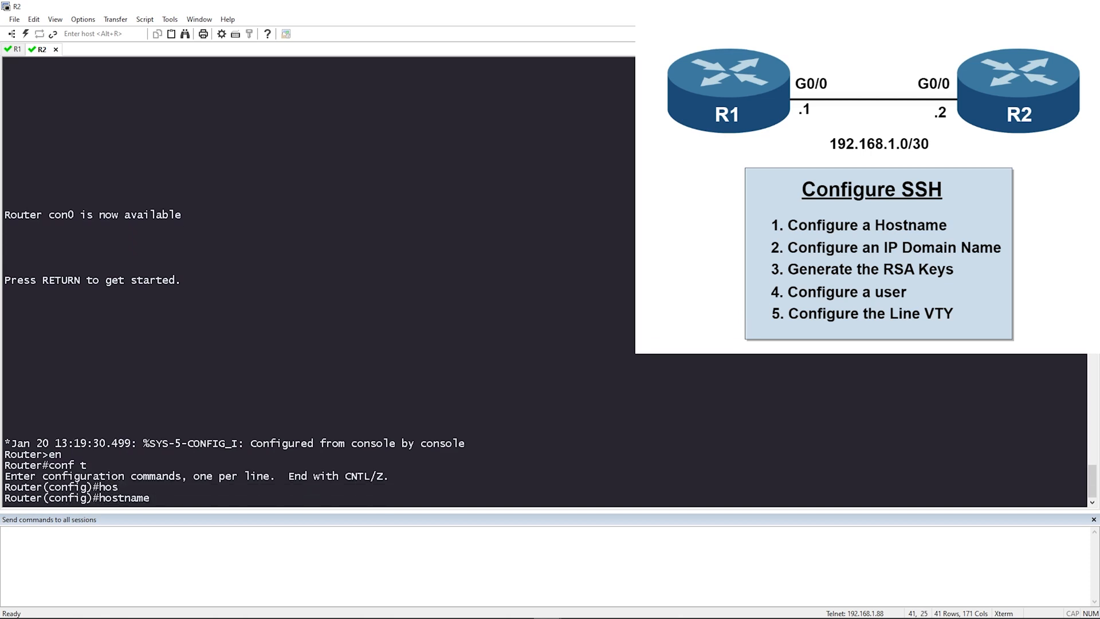
type("R2")
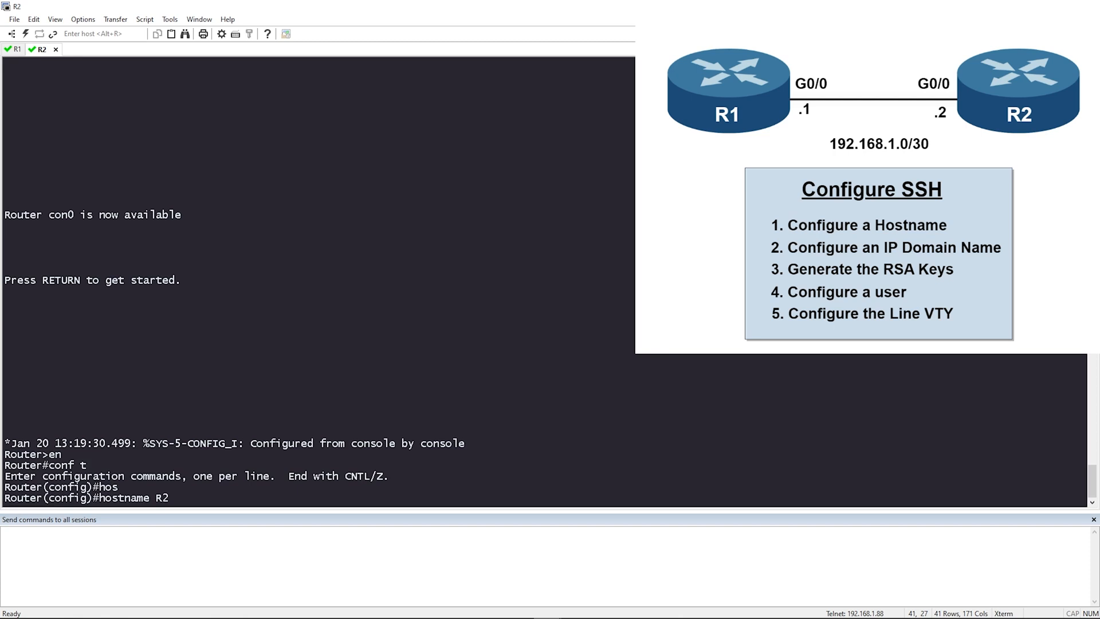
key("Return")
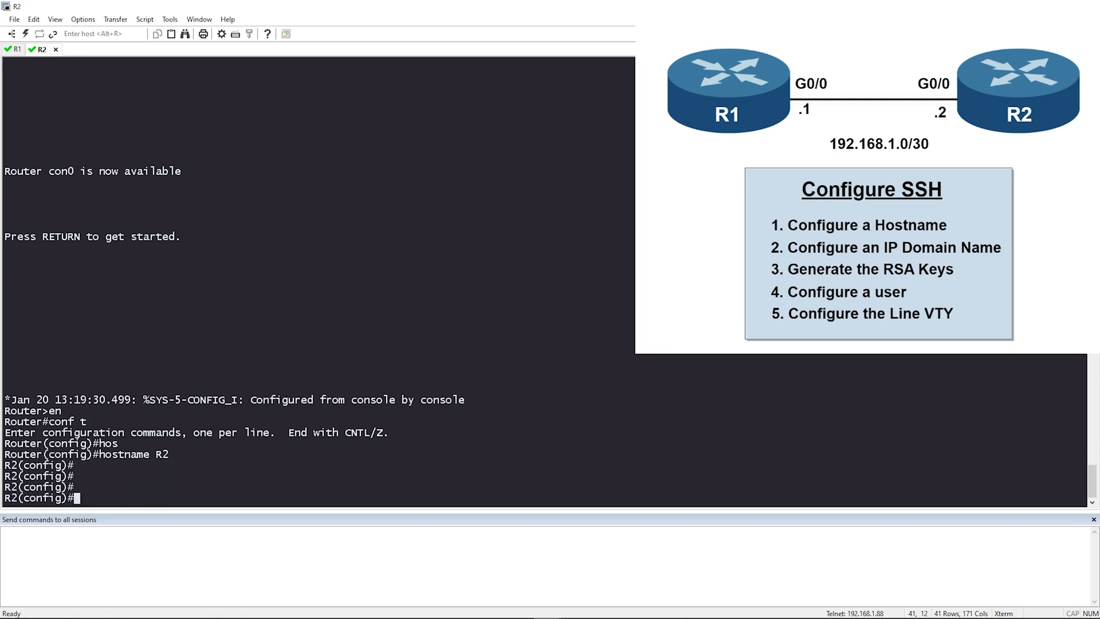
Set R2's IP domain name to networkengineerpro.com and begin the crypto key command.
type("ip domain-name n")
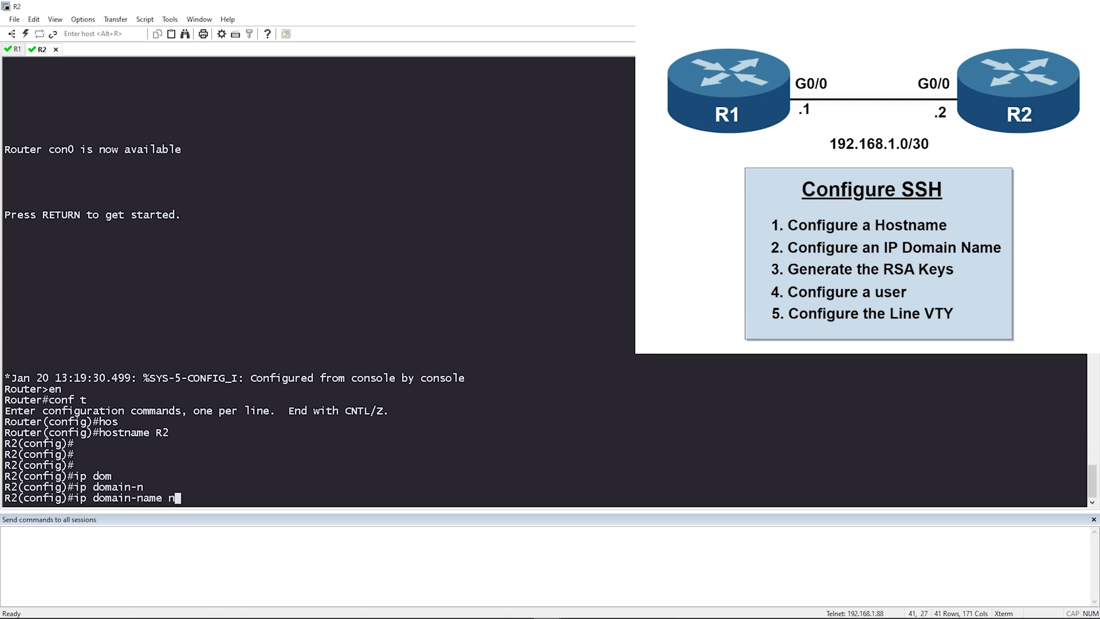
type("etworkengineerpro.com")
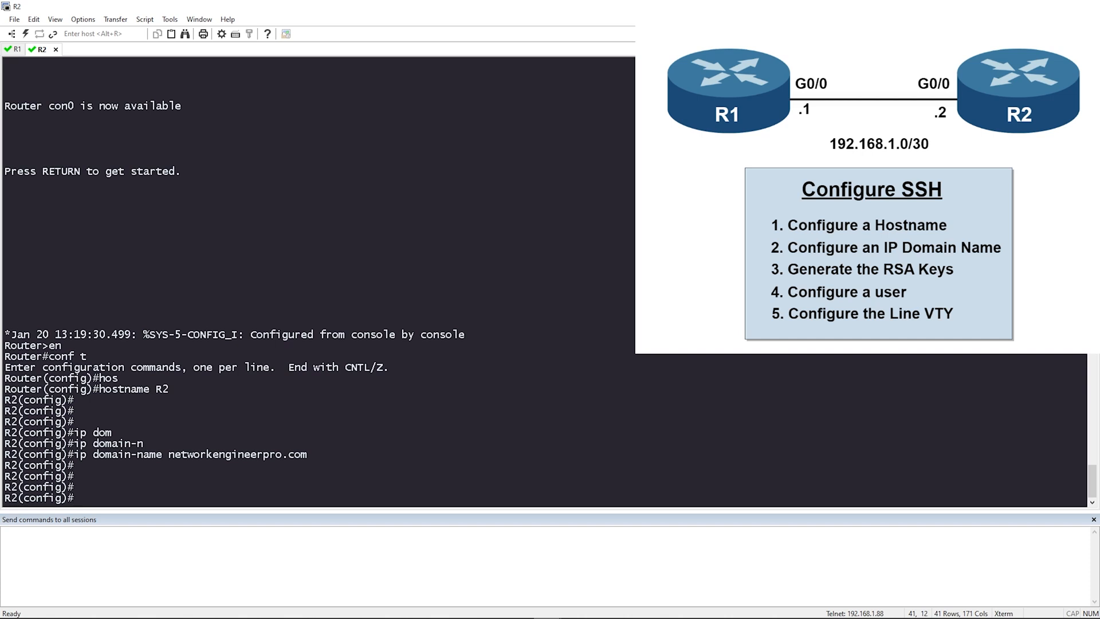
type("crypto key generate rsa")
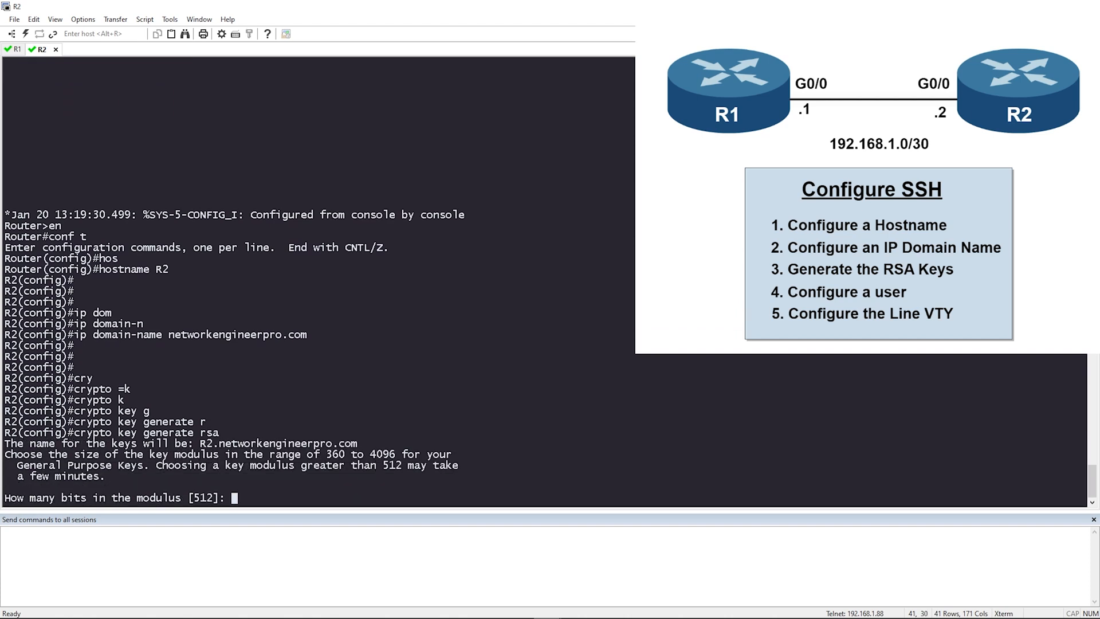
mouse_move(167, 453)
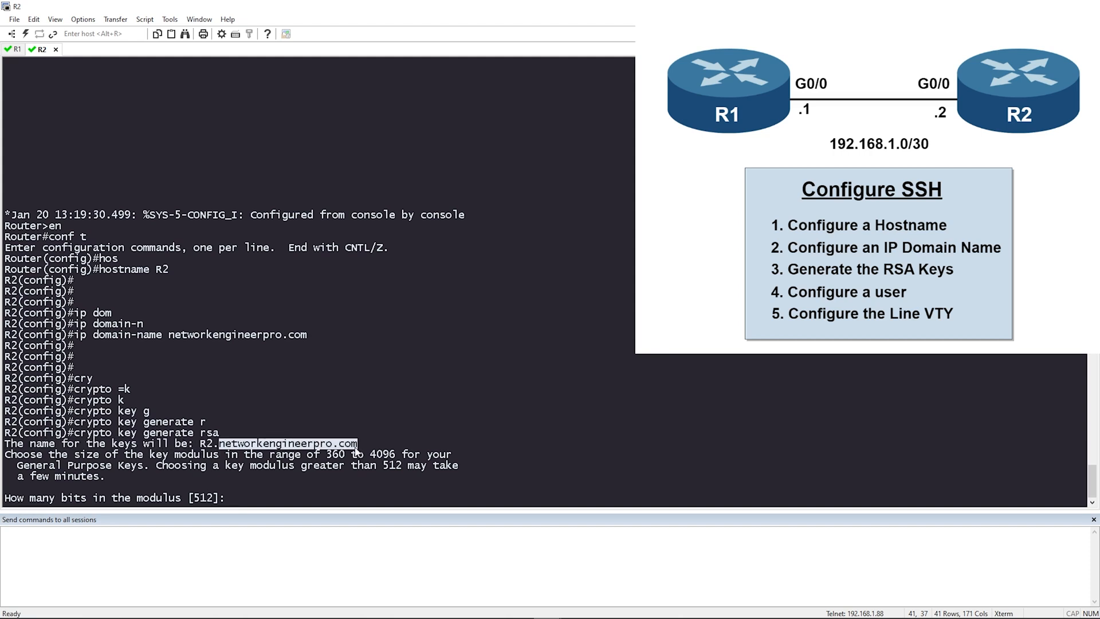
mouse_move(310, 433)
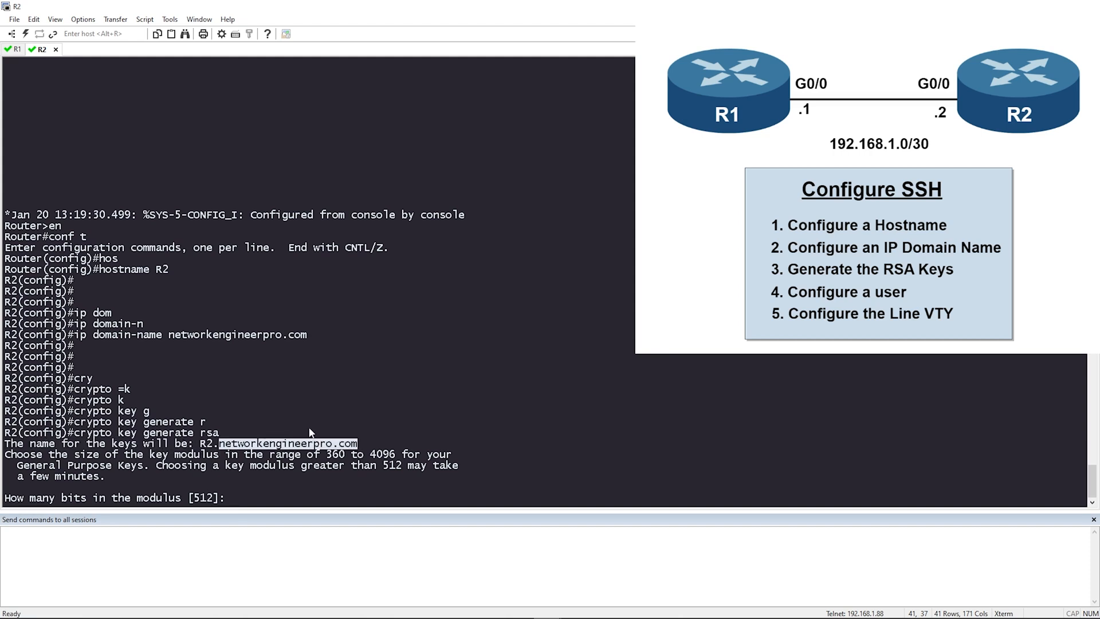
mouse_move(297, 434)
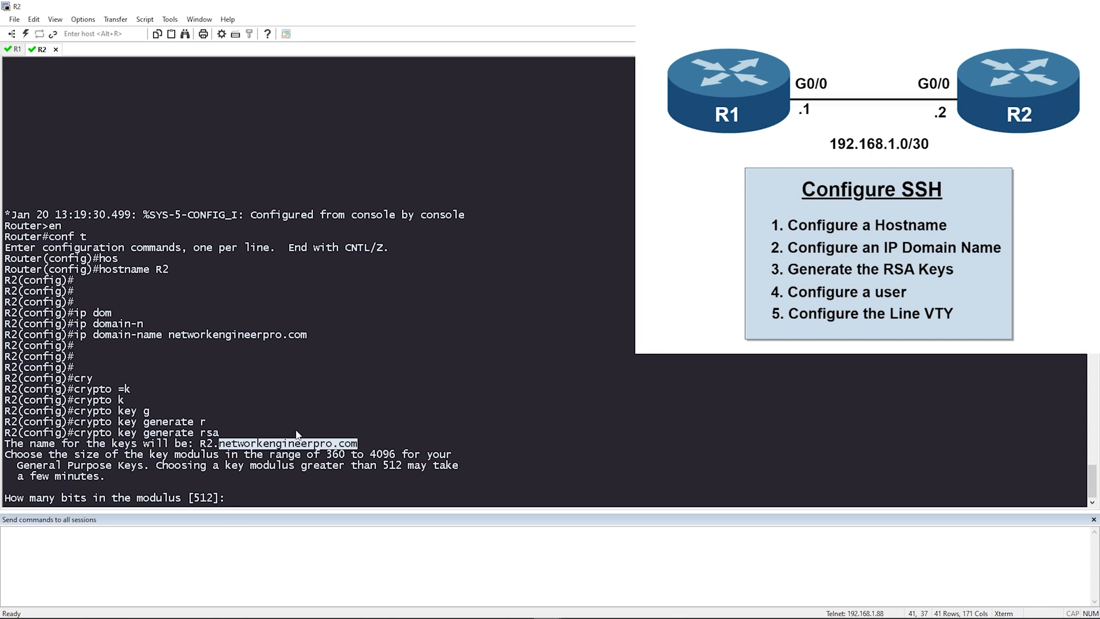
Generate RSA keys with a 1024-bit modulus, enabling SSH 2.0 on R2.
double_click(203, 497)
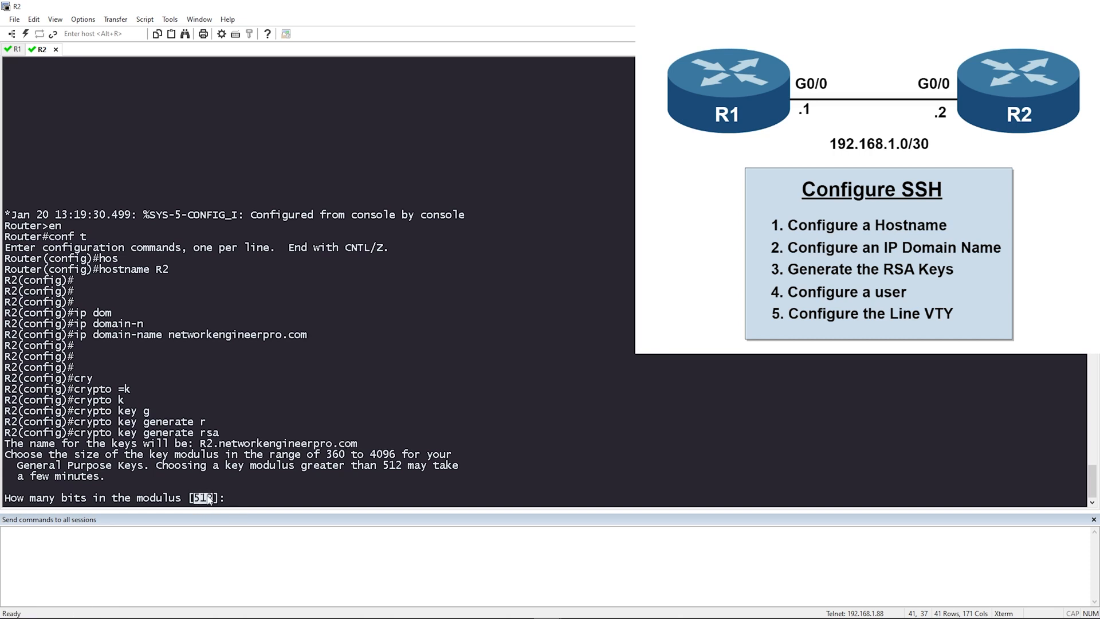
mouse_move(273, 497)
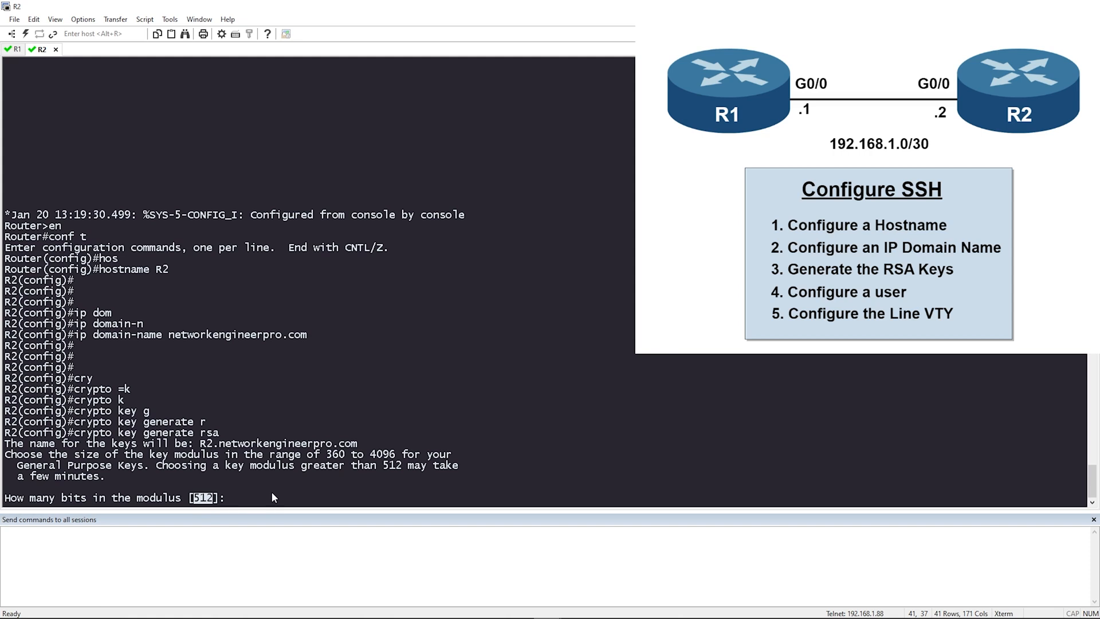
type("1024")
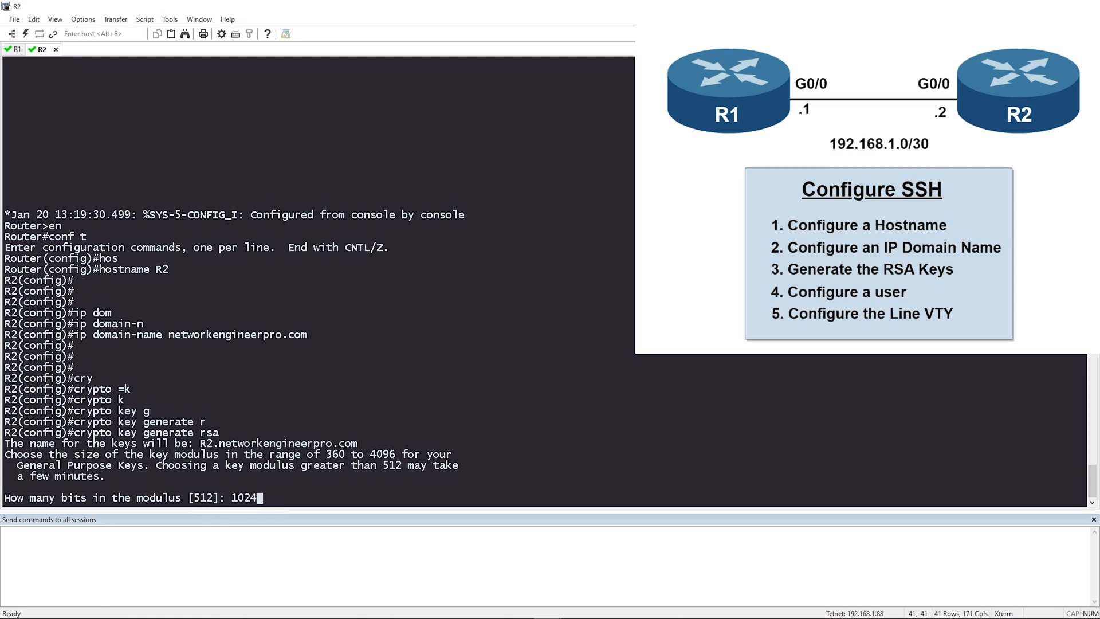
key("Return")
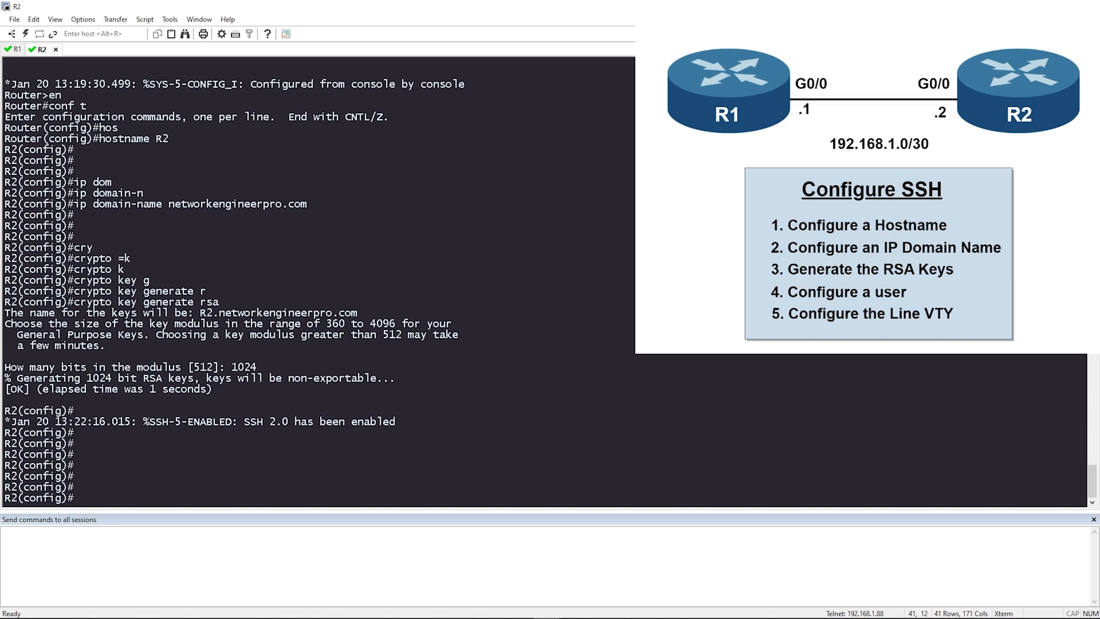
type("usen")
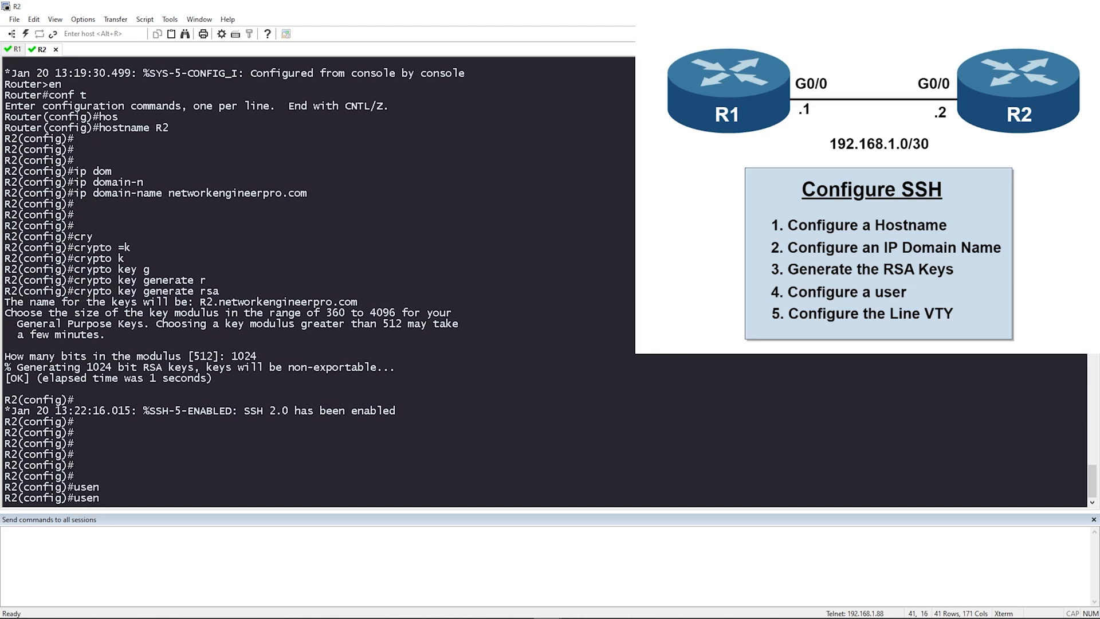
type("username admin privilege 15 pa")
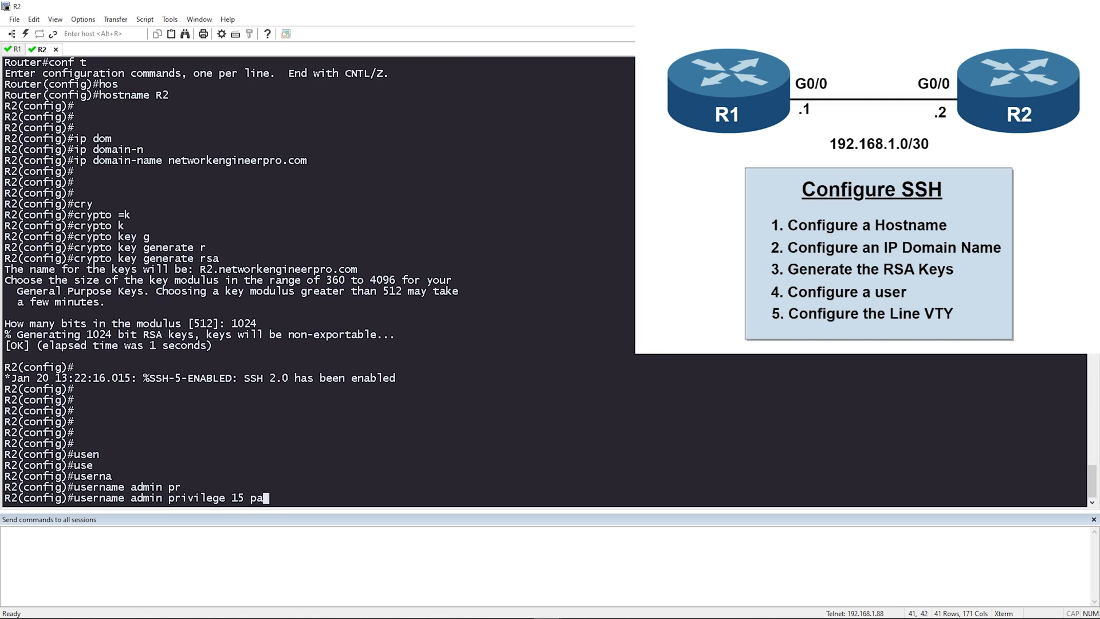
key("Return")
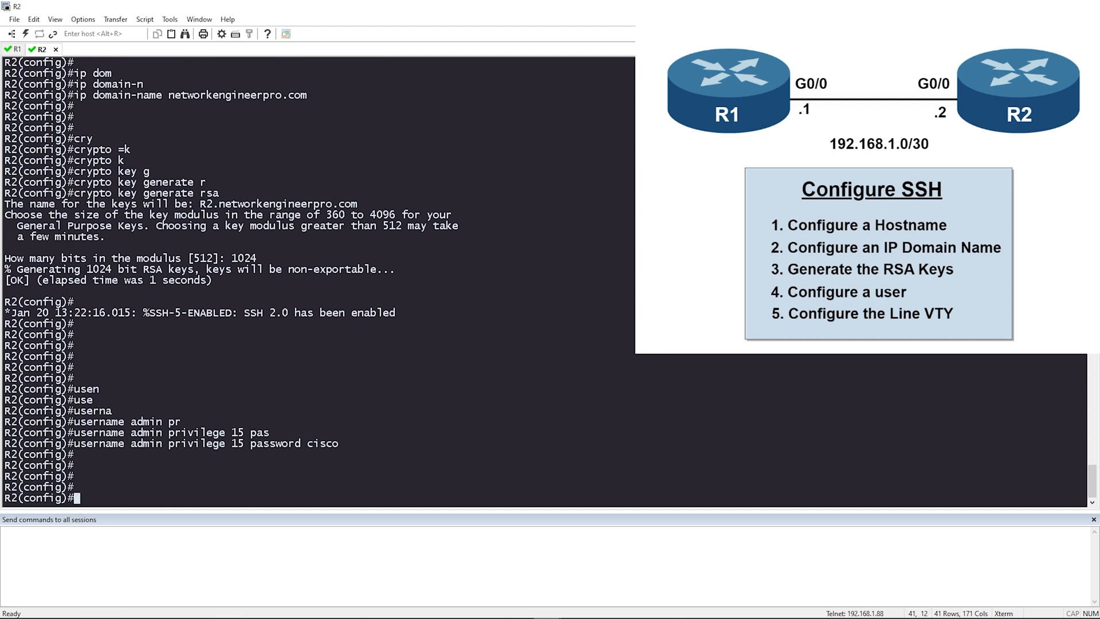
Configure VTY lines 0 to 4 on R2 with 'login local' authentication.
type("line")
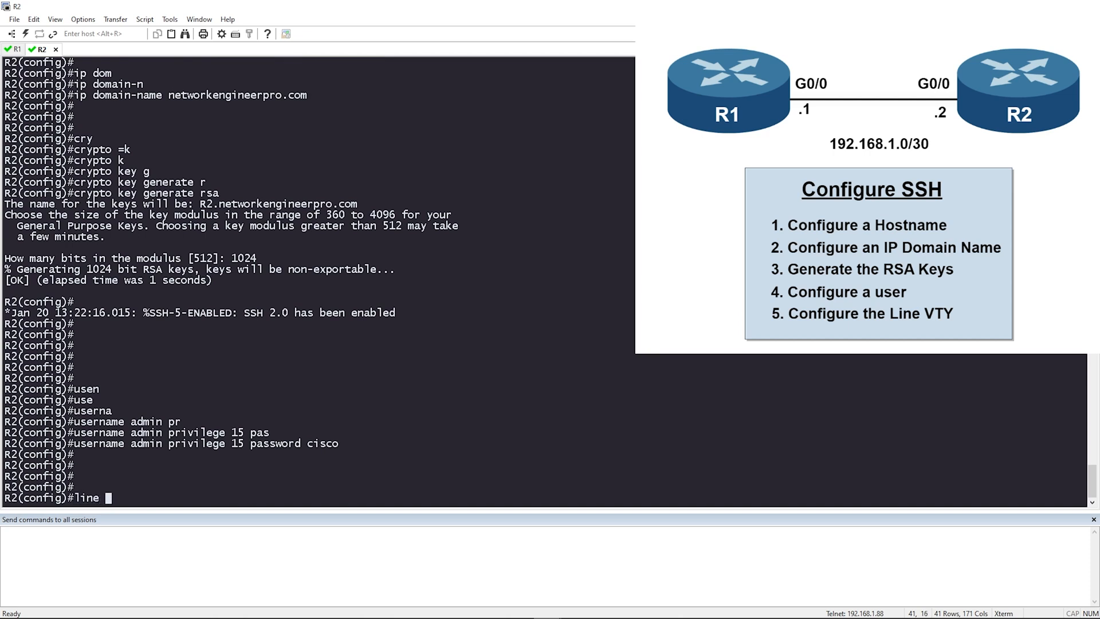
type("vty 0 4")
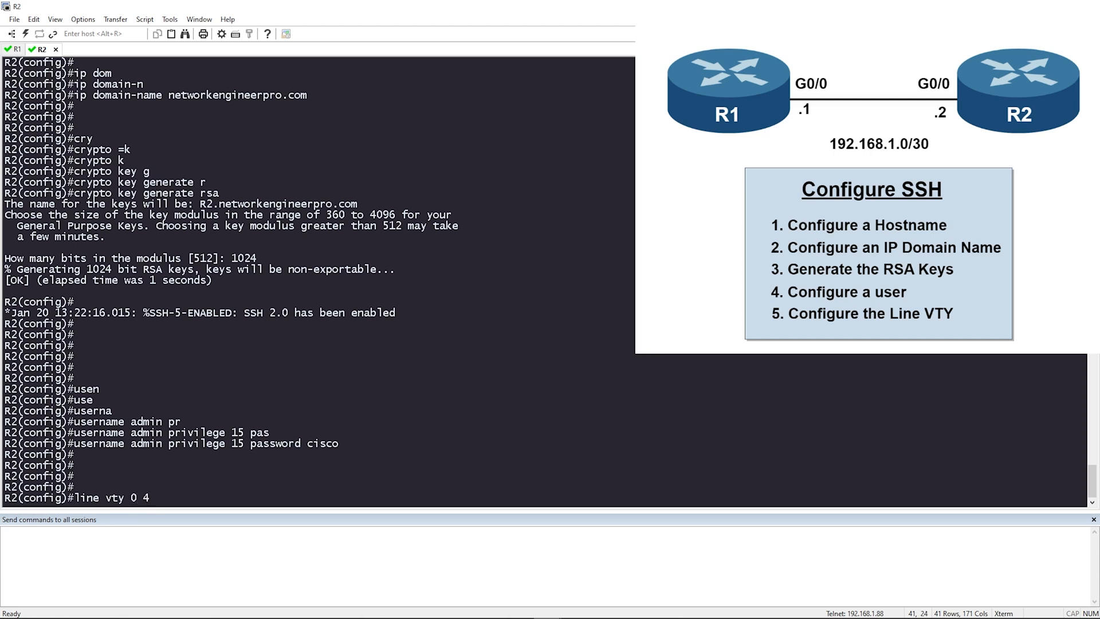
key("Return")
type("login local")
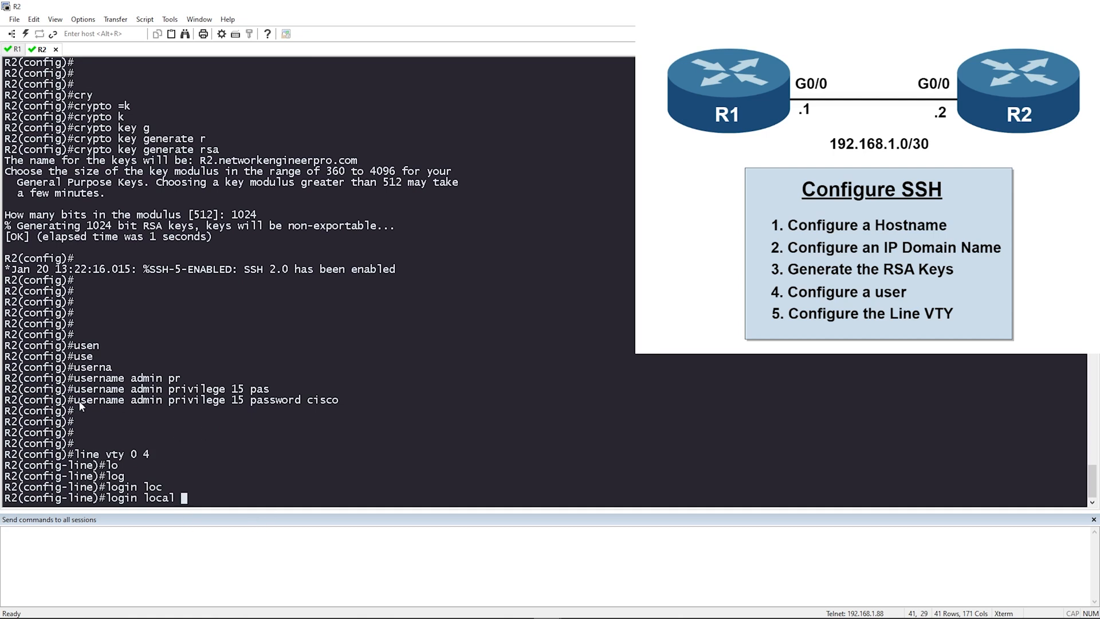
left_click(75, 399)
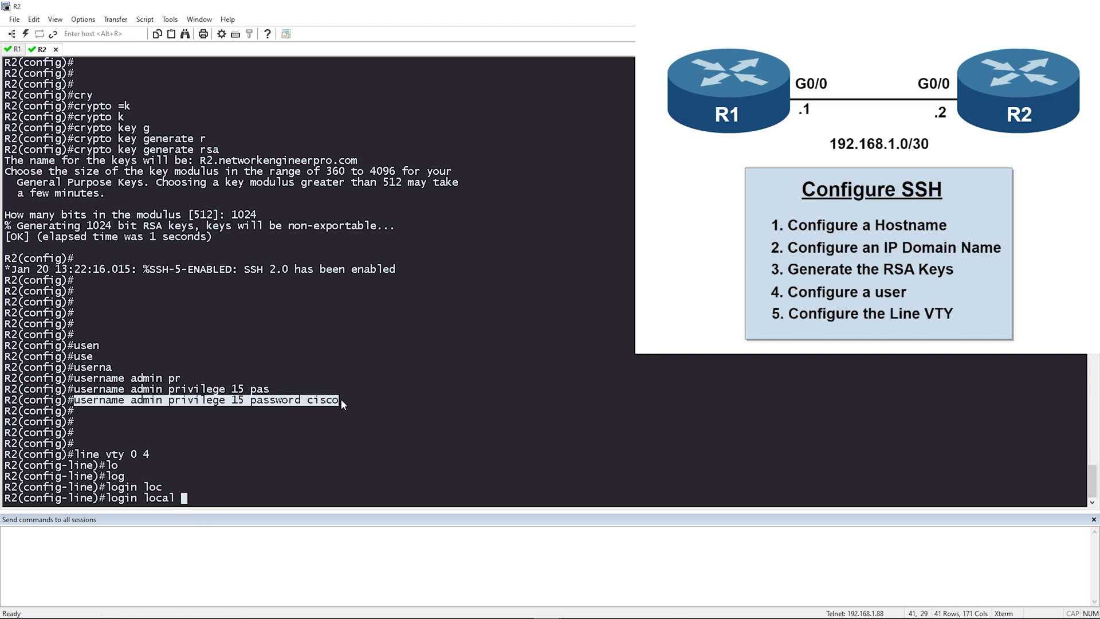
key("Return")
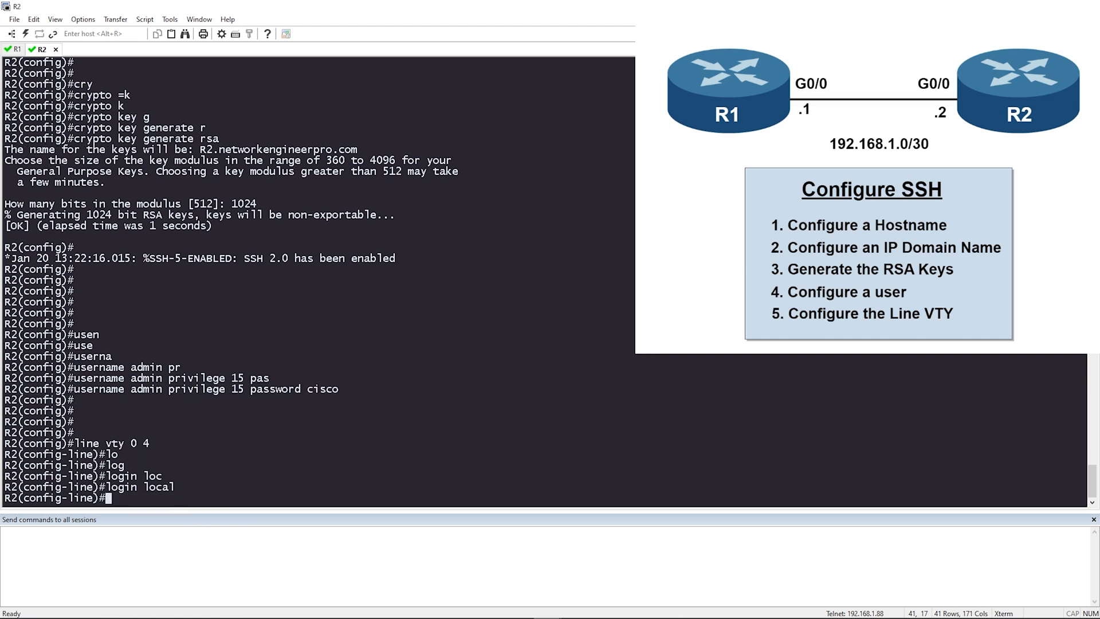
List transport input options and set the VTY lines to 'transport input ssh'.
type("transport input")
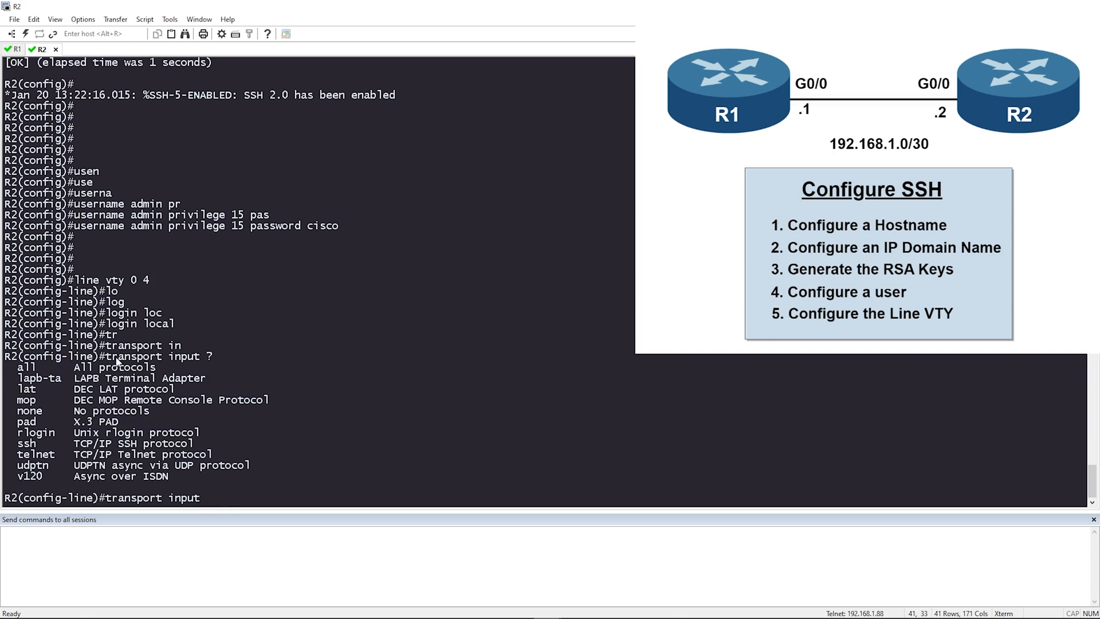
mouse_move(151, 398)
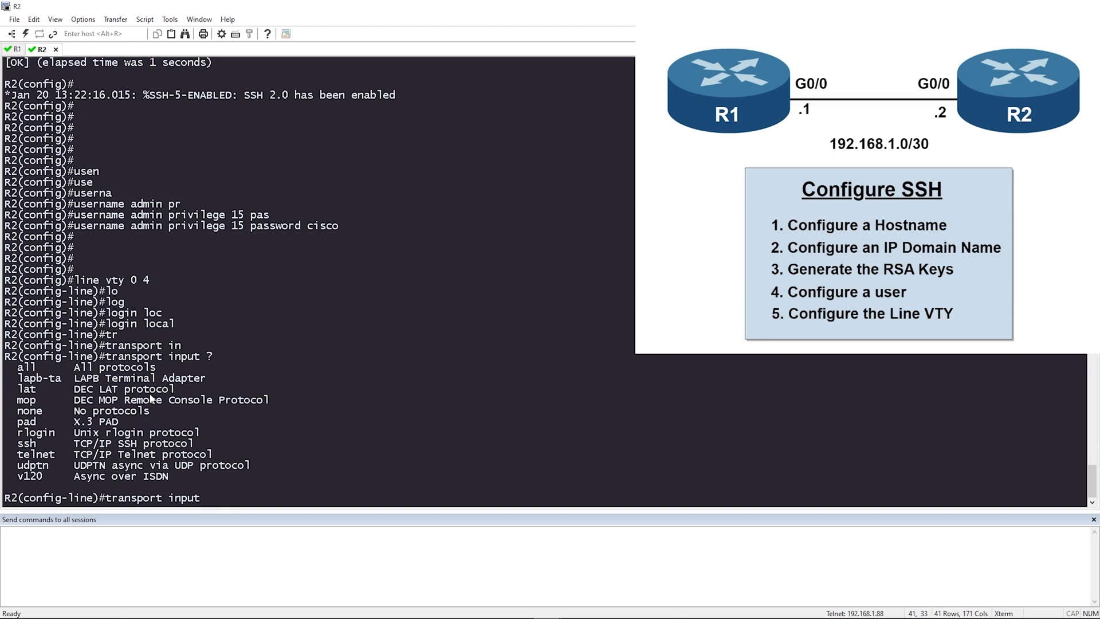
mouse_move(63, 435)
type(" ssh")
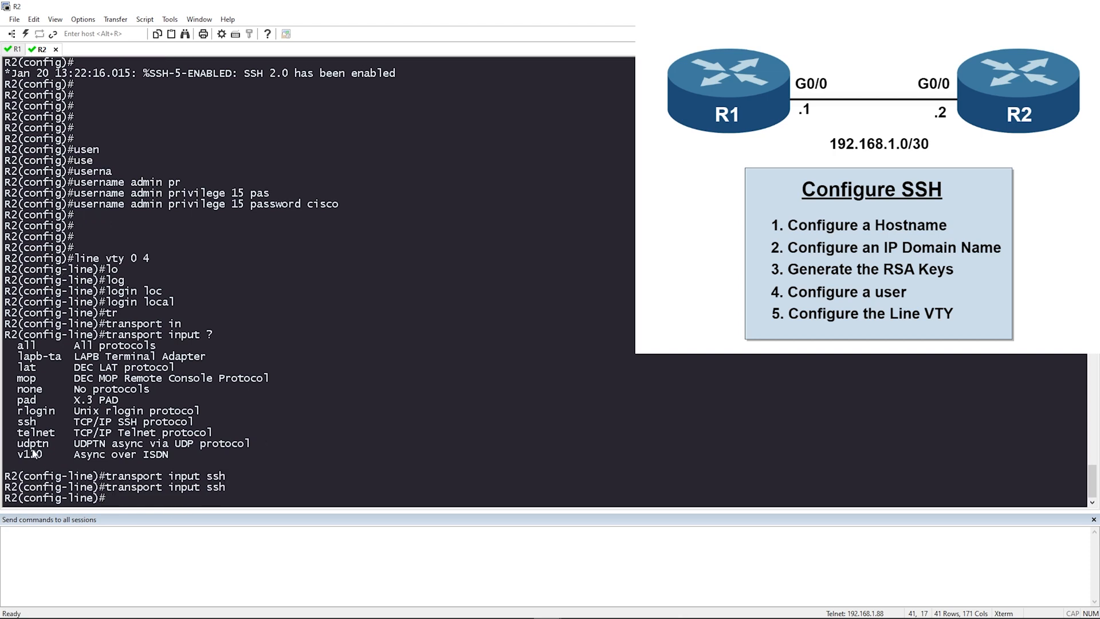
double_click(35, 432)
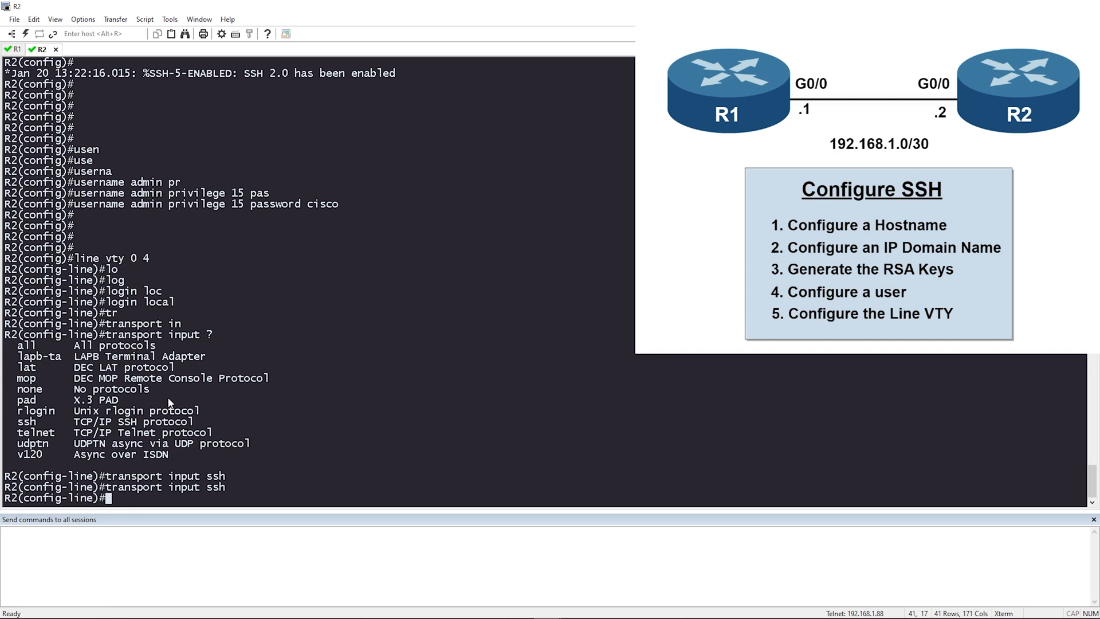
mouse_move(174, 407)
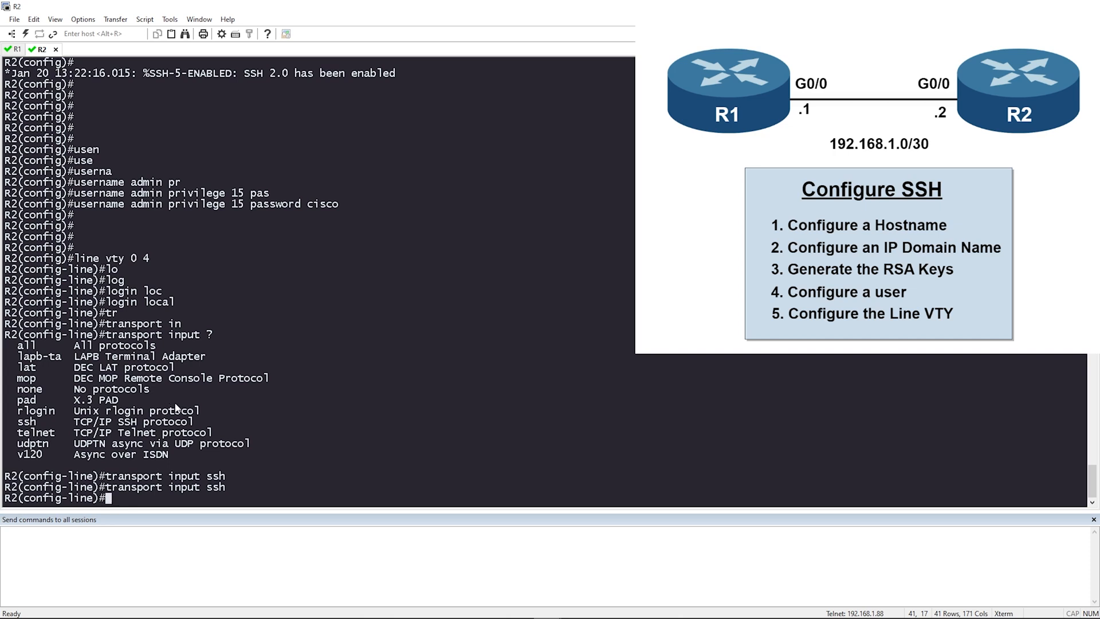
mouse_move(225, 399)
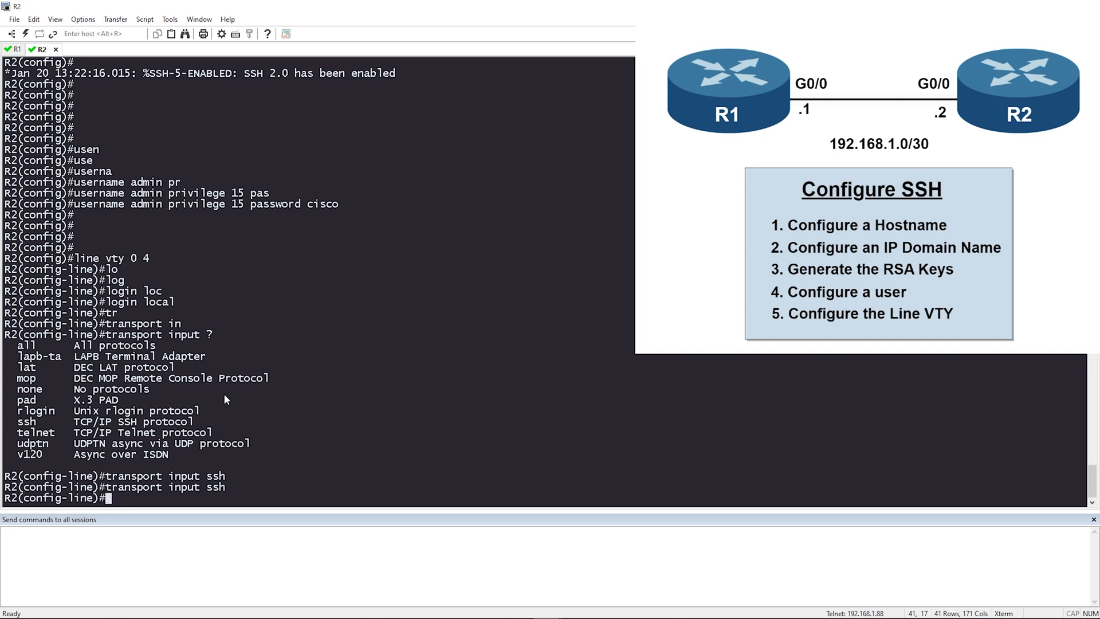
mouse_move(241, 369)
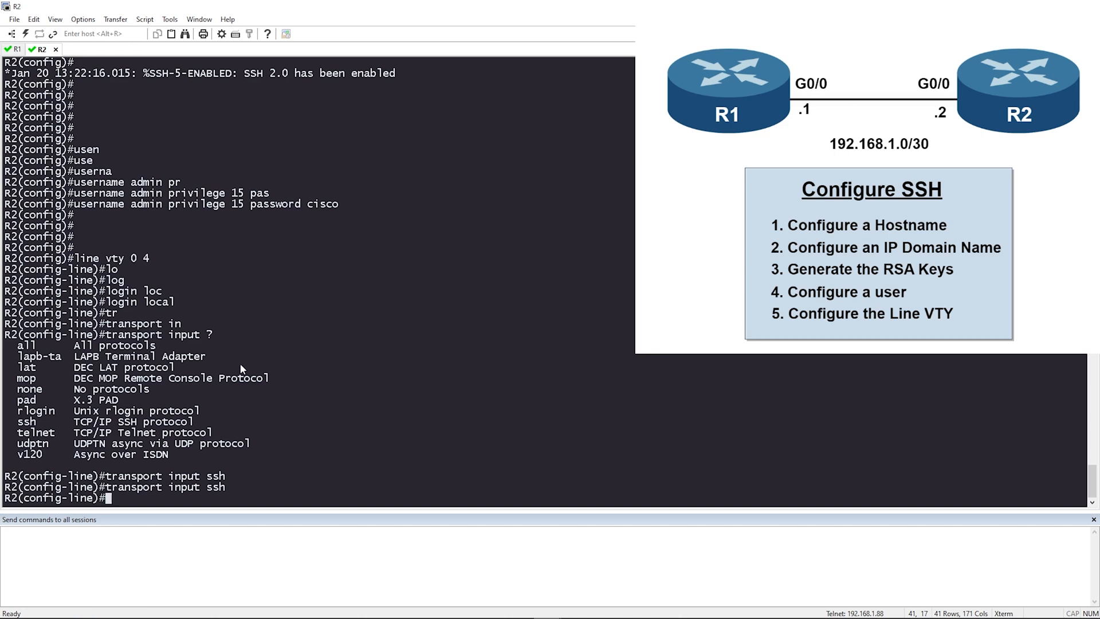
mouse_move(208, 279)
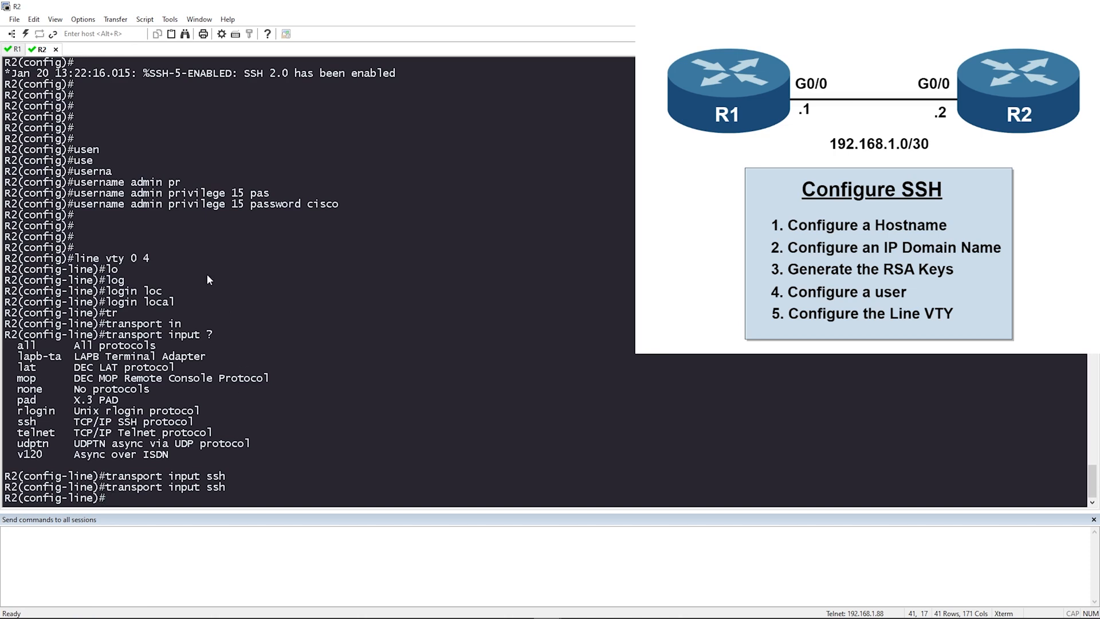
From the R1 session, run 'ssh -l admin 192.168.1.2' and log in to R2 with the password.
left_click(13, 49)
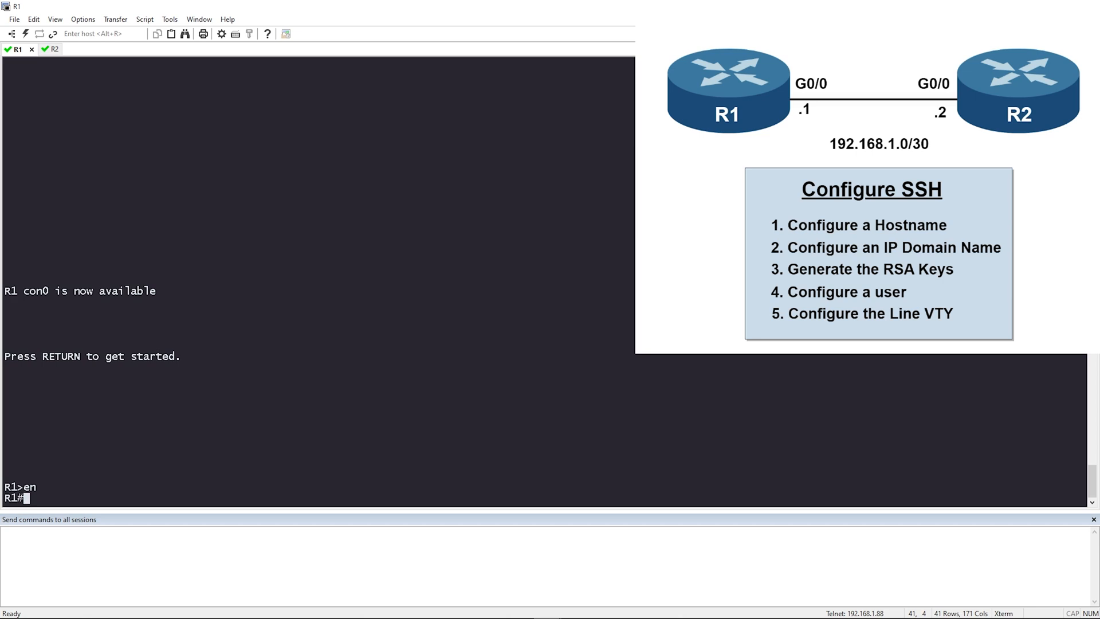
type("ssh")
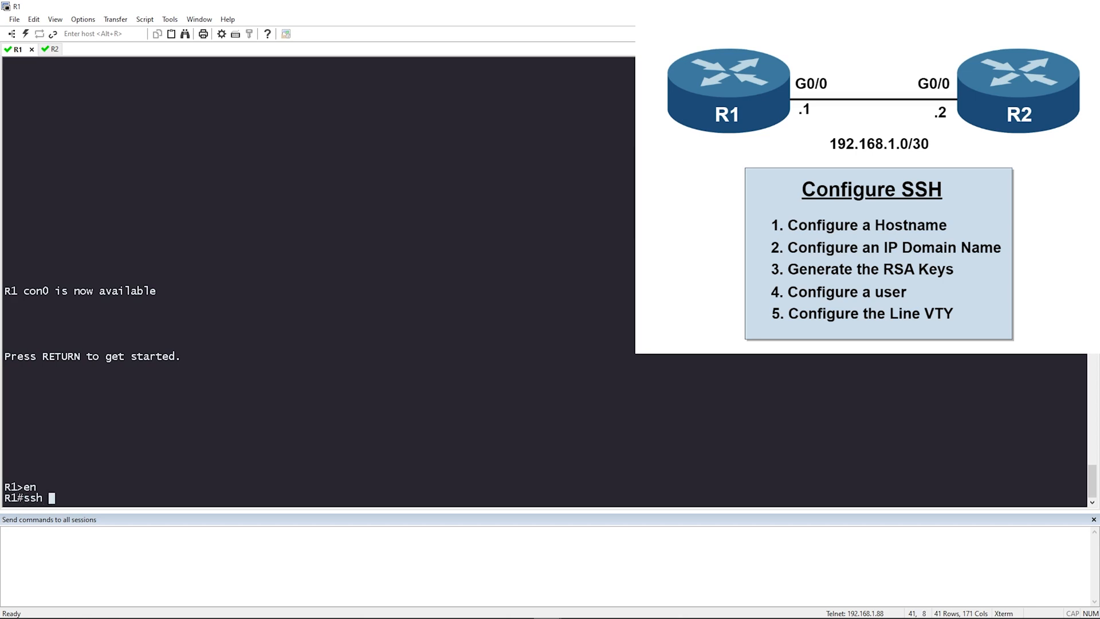
type("-l a")
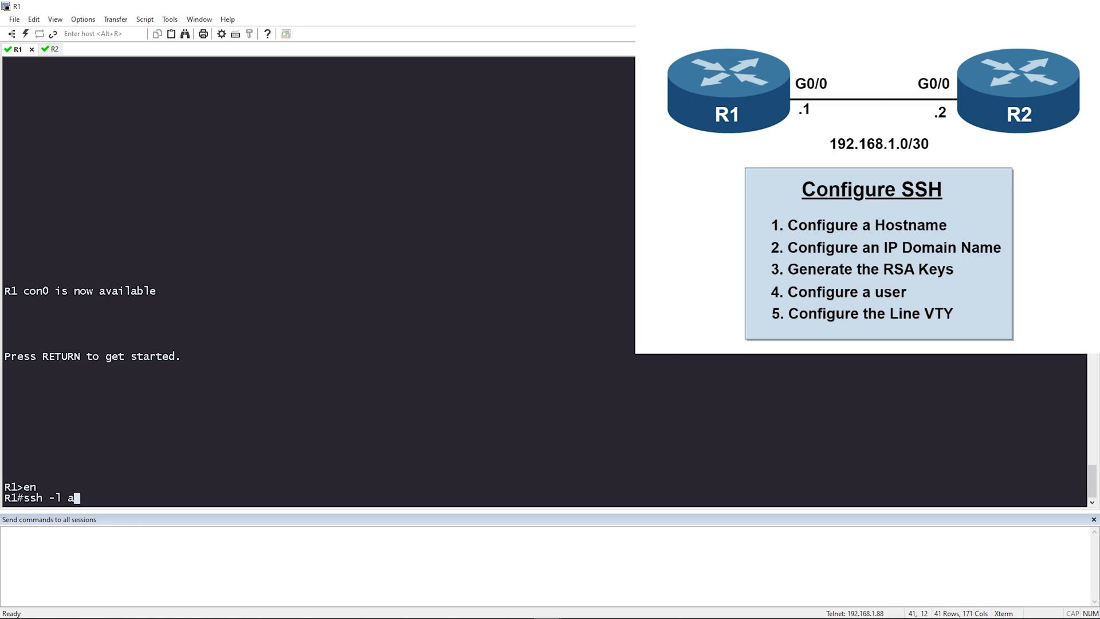
type("dmin")
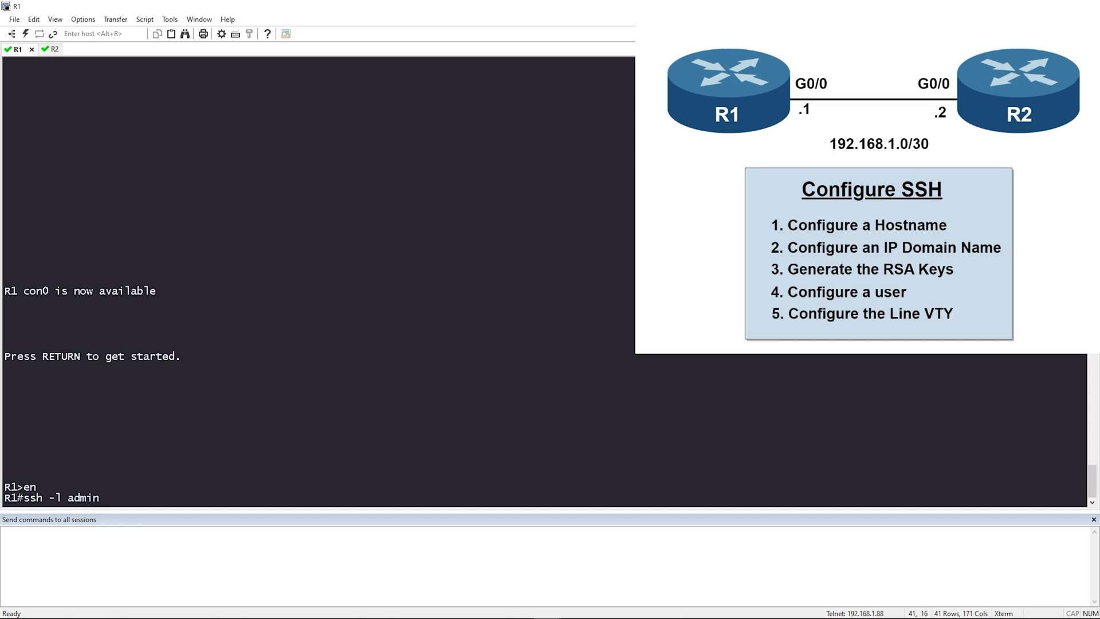
type("192.1")
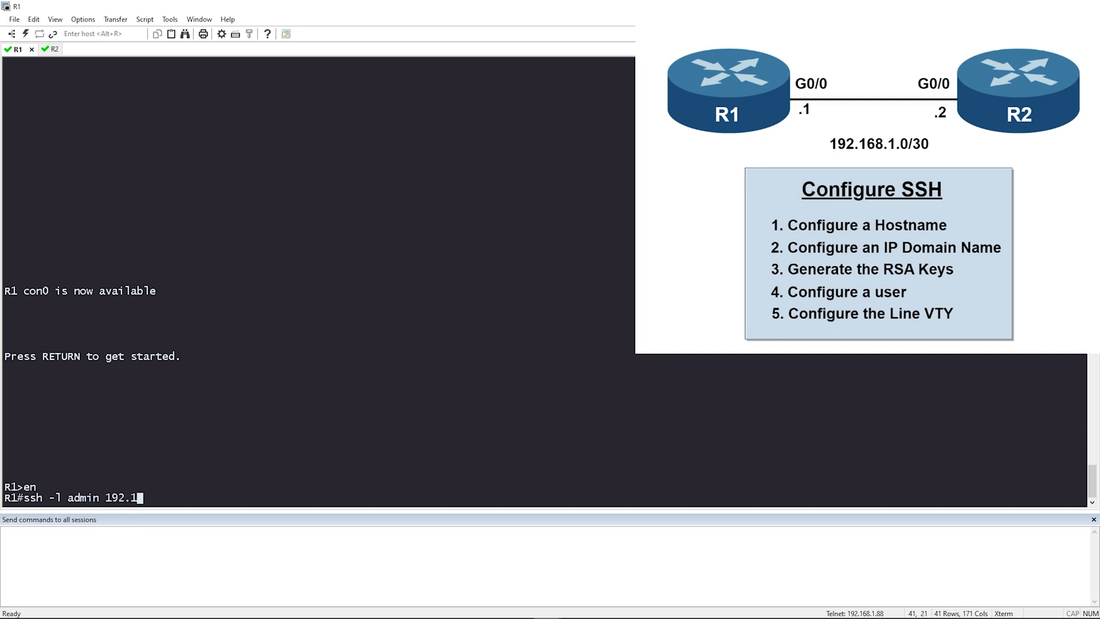
type("68.1.2")
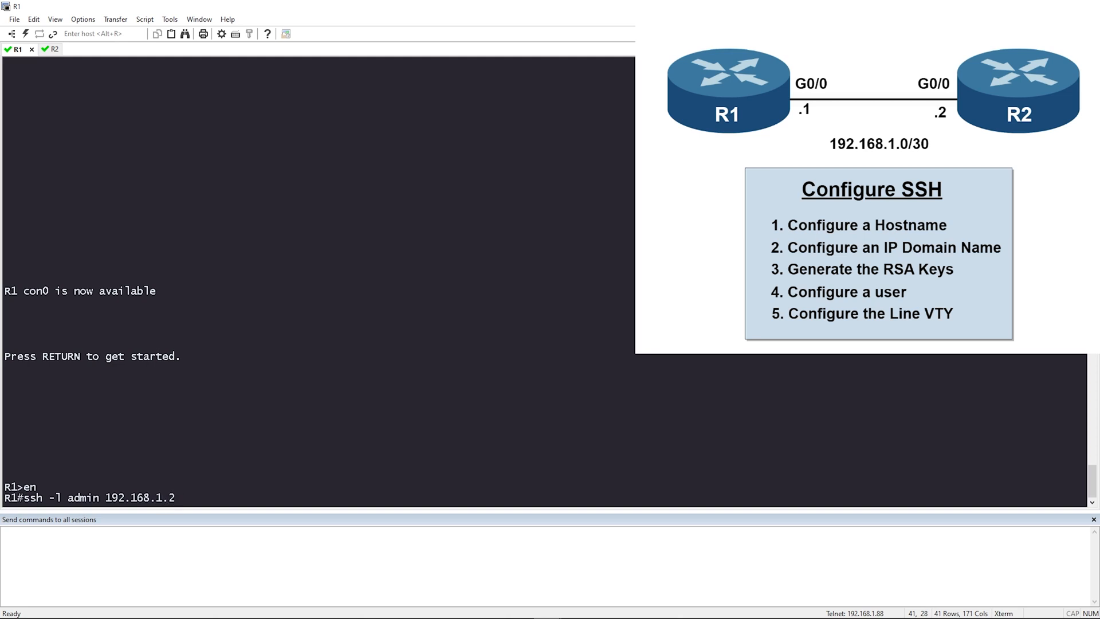
key("Return")
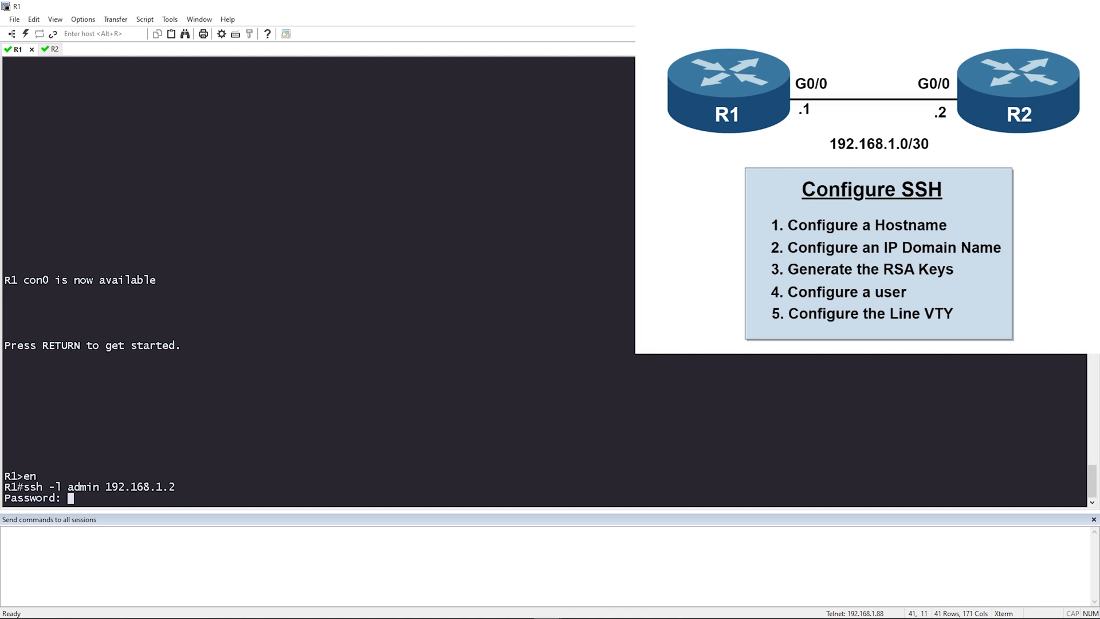
key("Return")
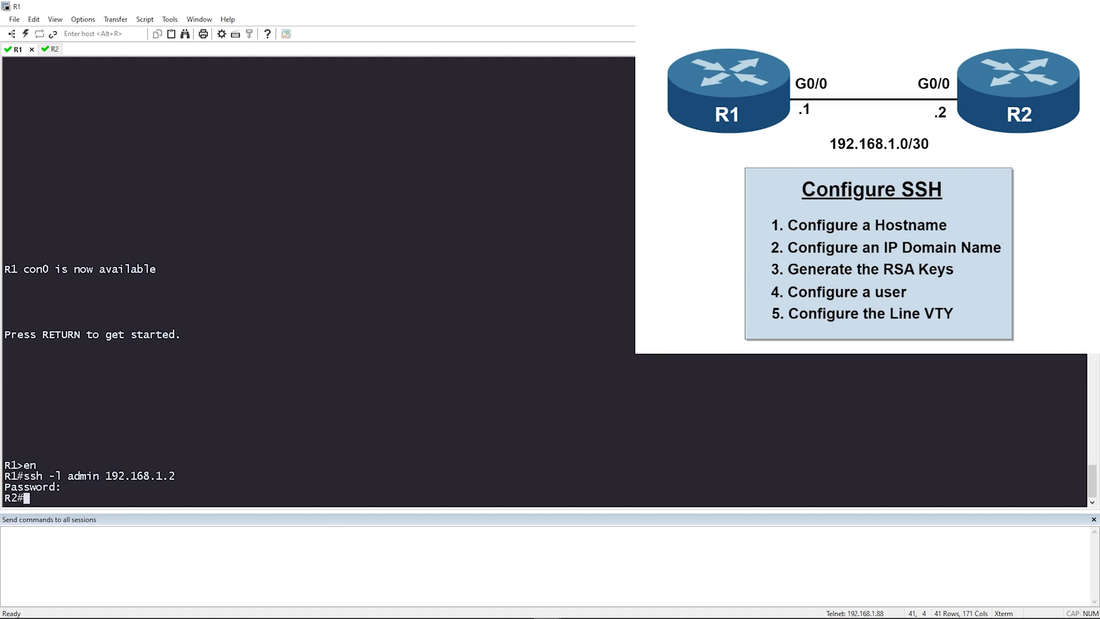
Run 'sh ip int bri' over SSH to list R2's interface addresses and status.
type("sh ip")
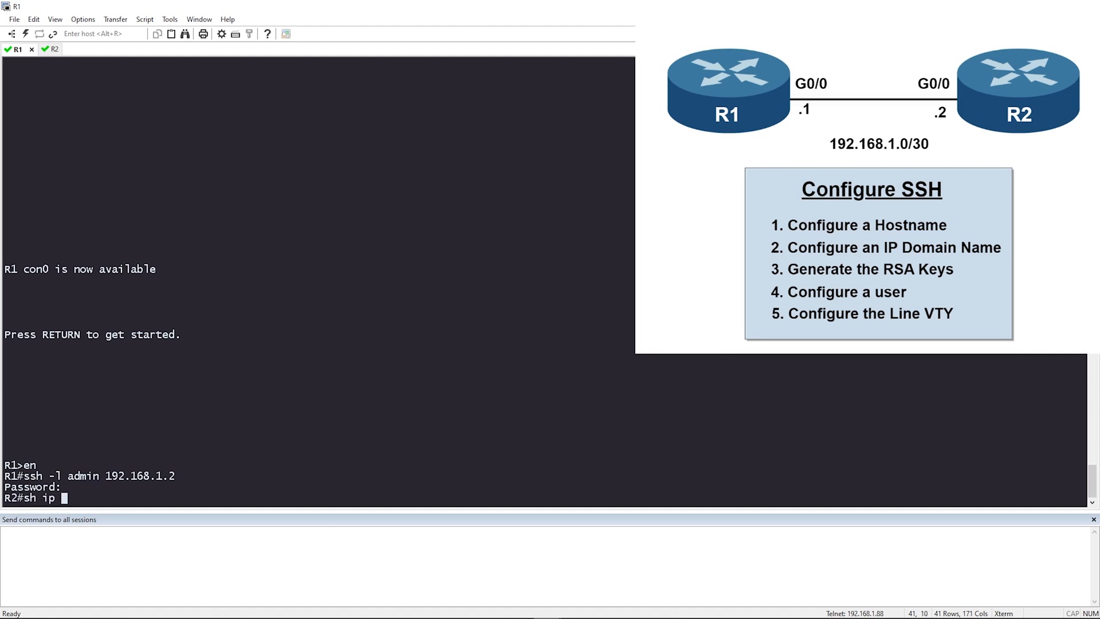
key("Return")
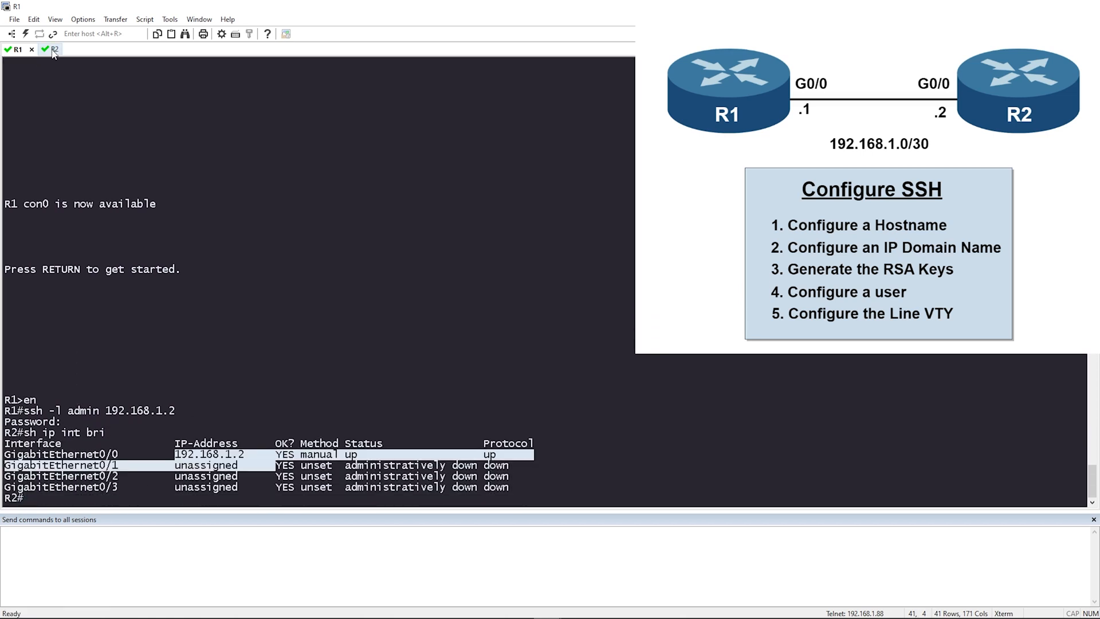
On R2's console, run 'sh ssh' to show the active SSH 2.0 sessions for admin.
left_click(53, 50)
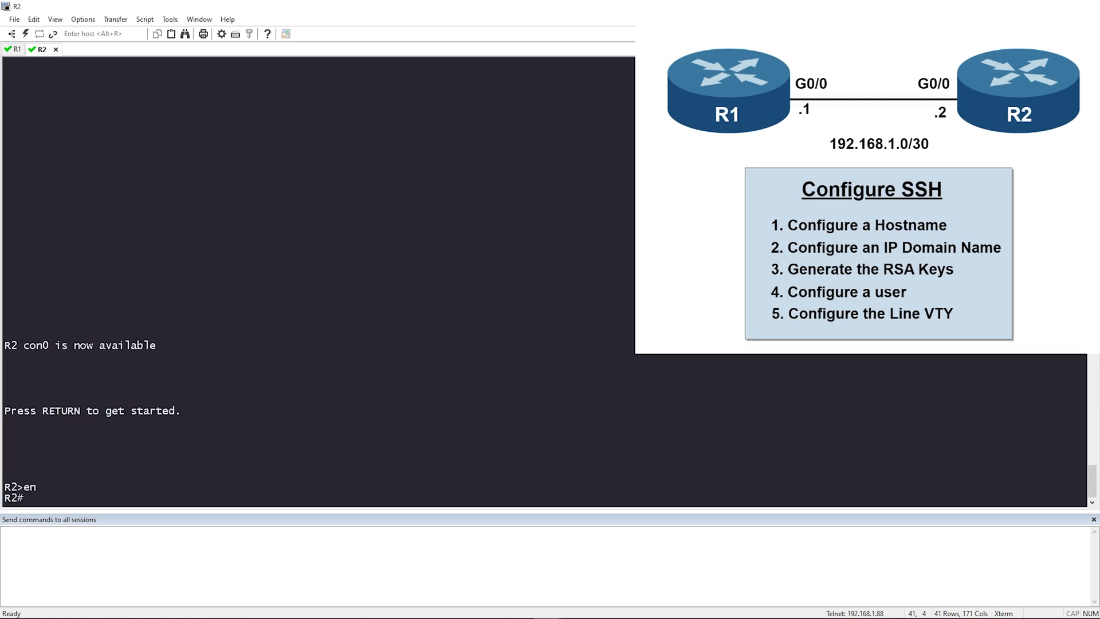
type("sh ssh")
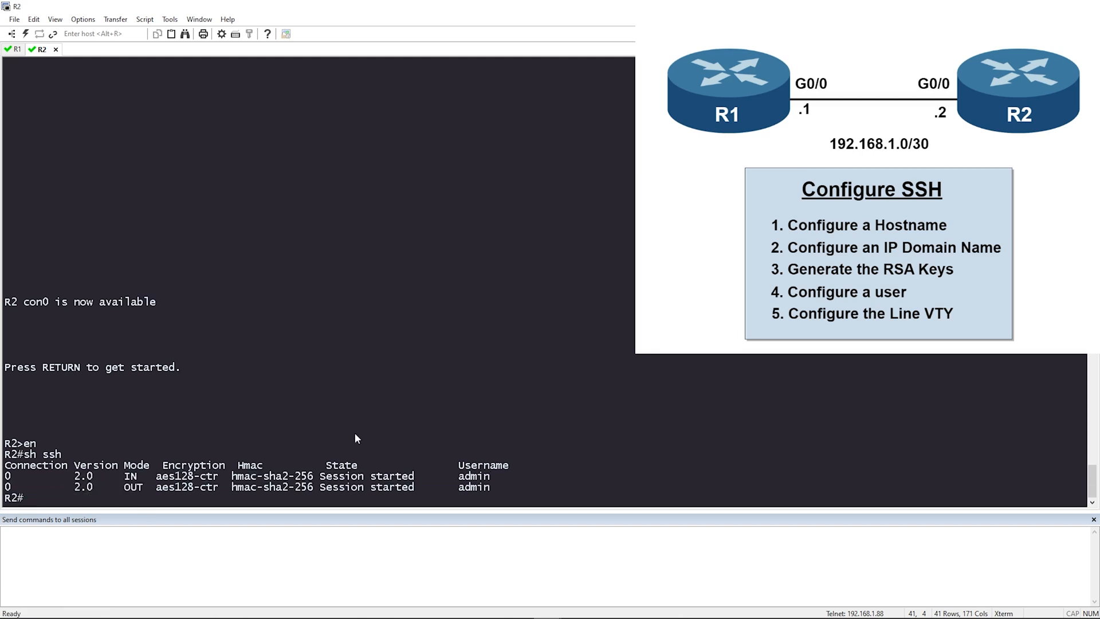
mouse_move(461, 483)
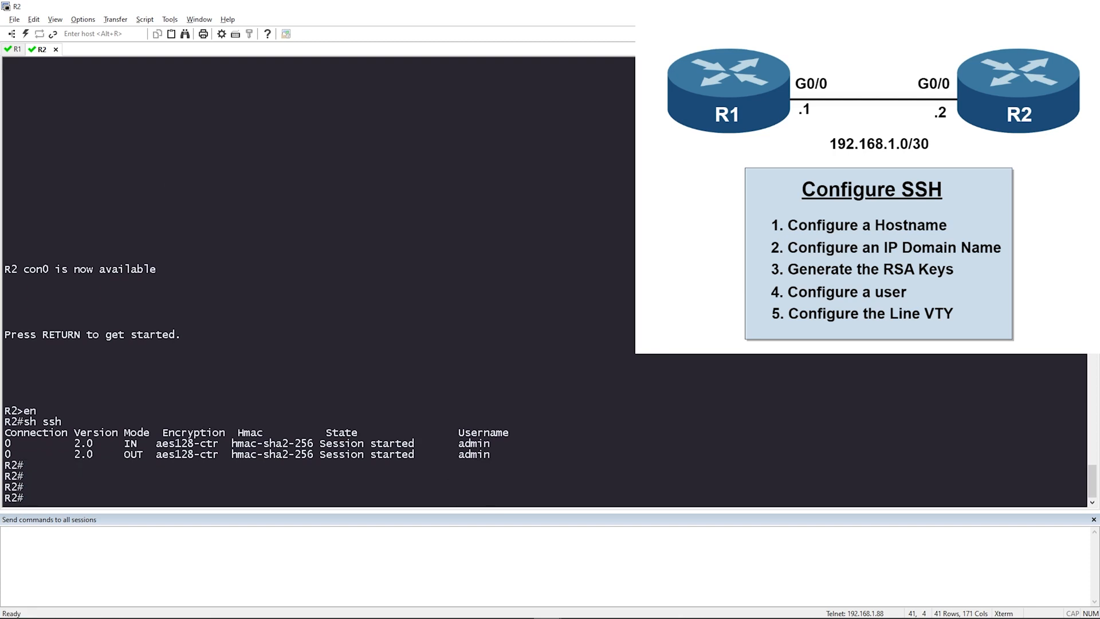
Run 'show tcp brief' and highlight port 22 and the foreign address 192.168.1.1.
type("show tc")
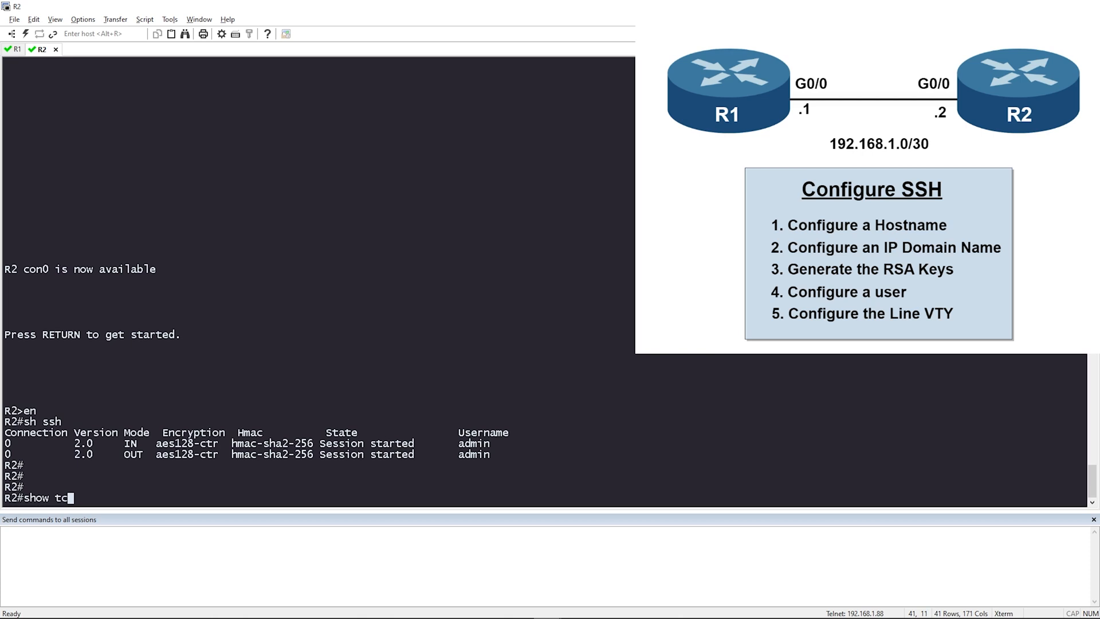
key("Return")
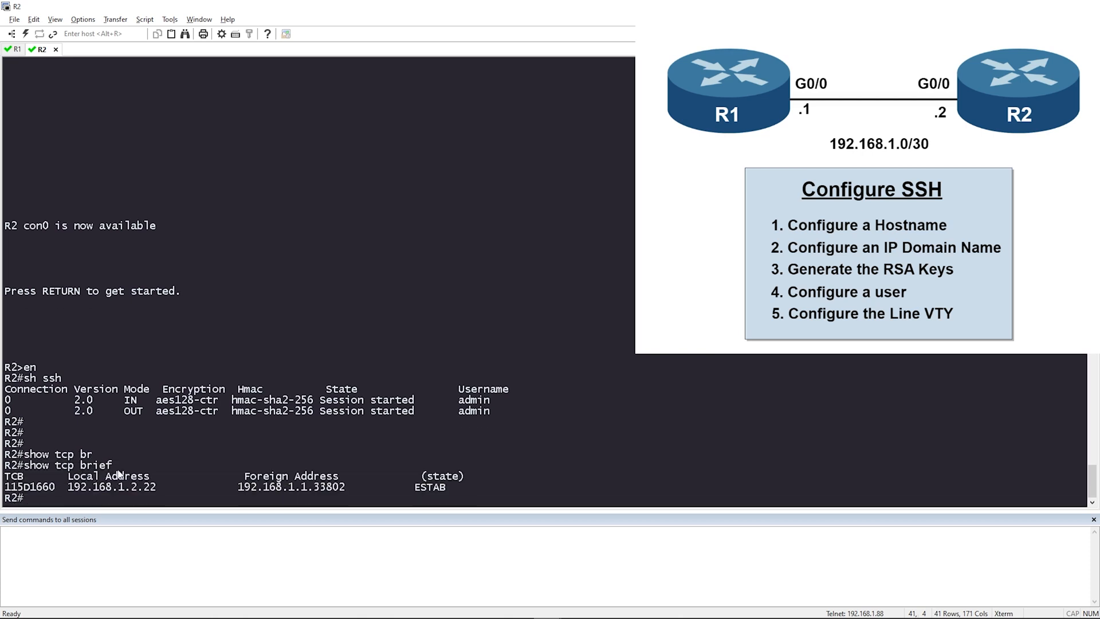
mouse_move(109, 486)
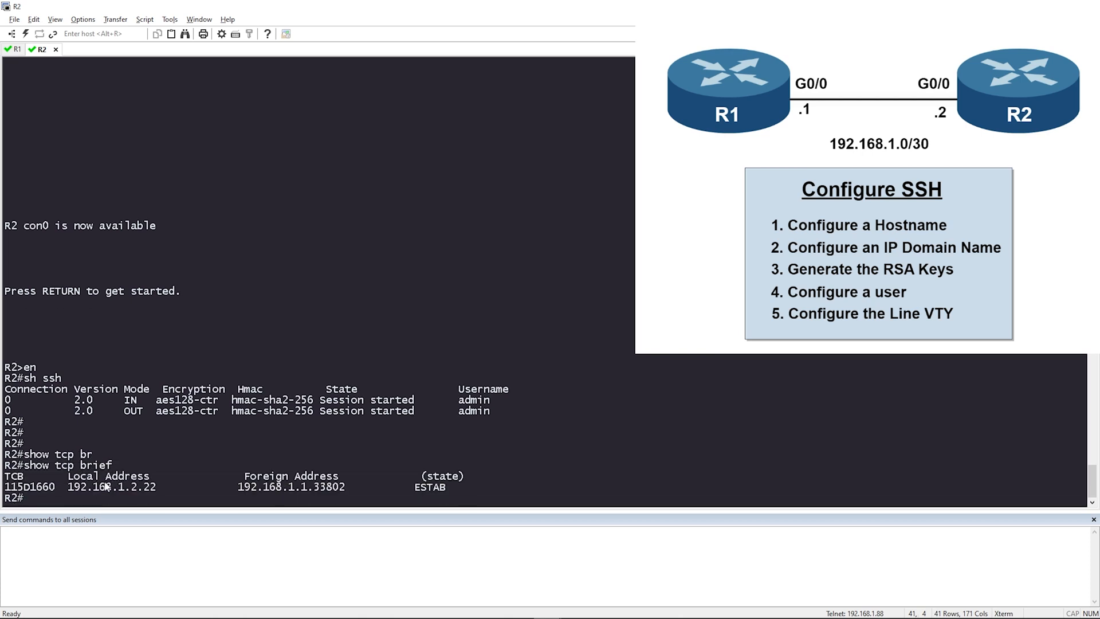
double_click(79, 486)
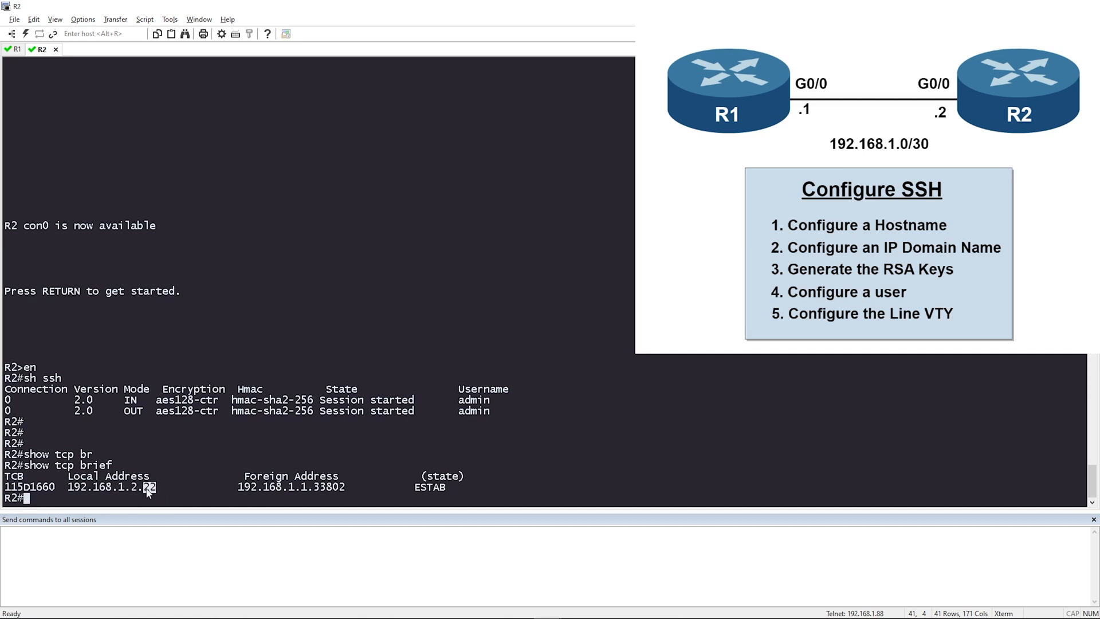
double_click(113, 487)
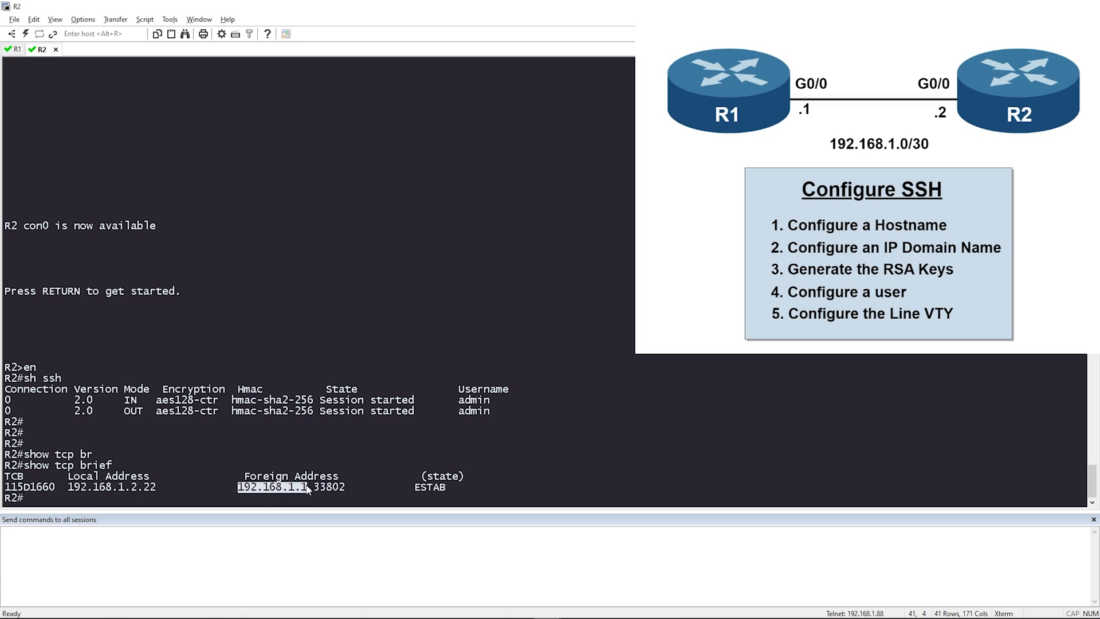
mouse_move(377, 466)
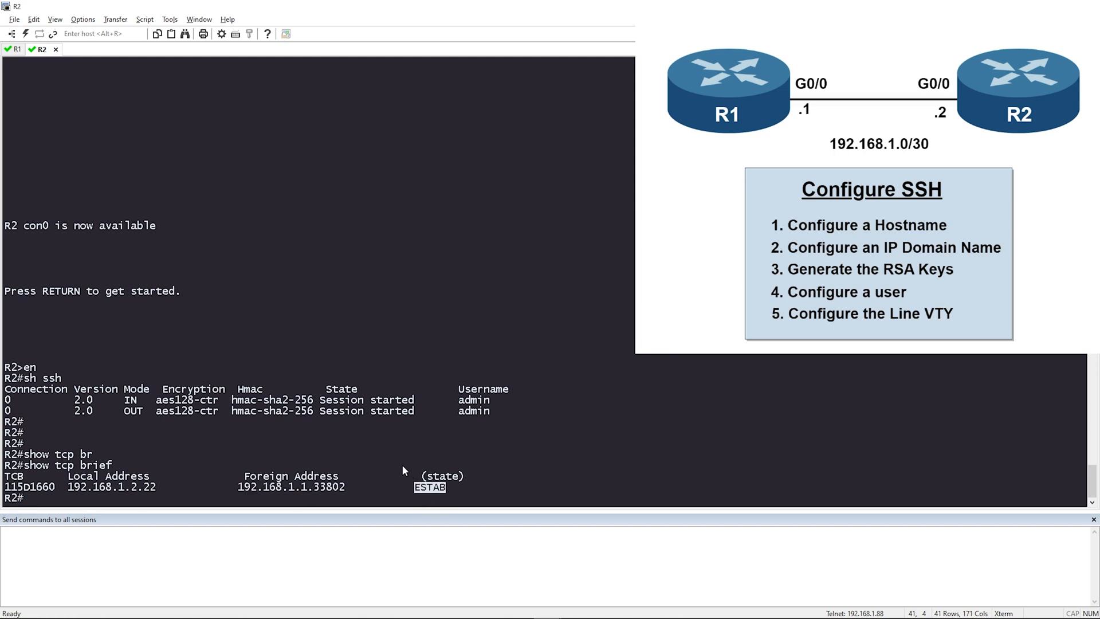
mouse_move(316, 453)
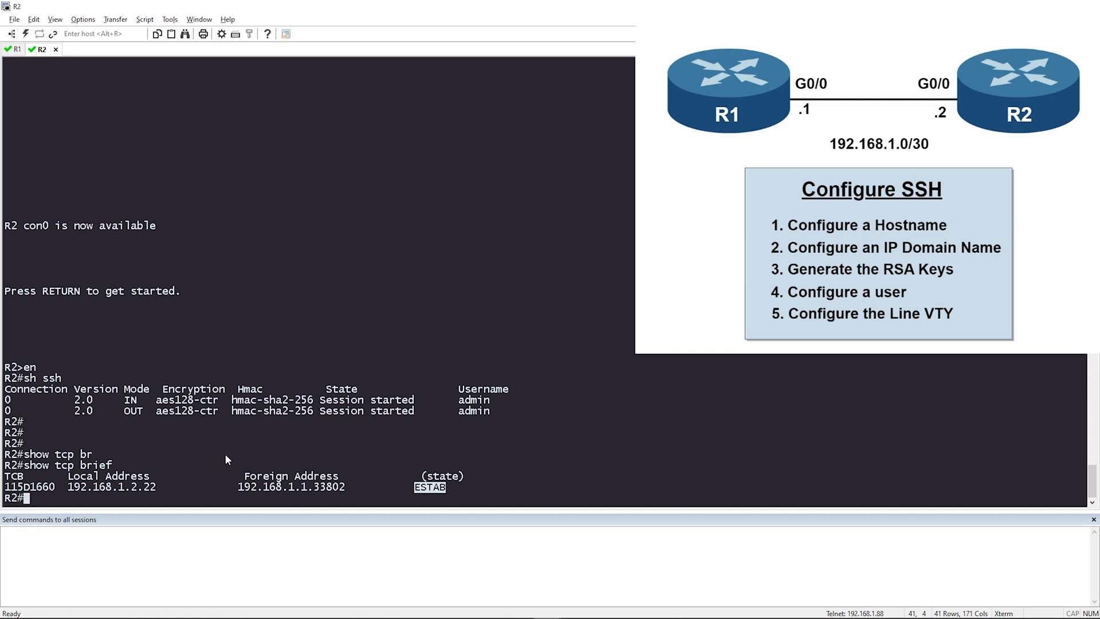
mouse_move(201, 435)
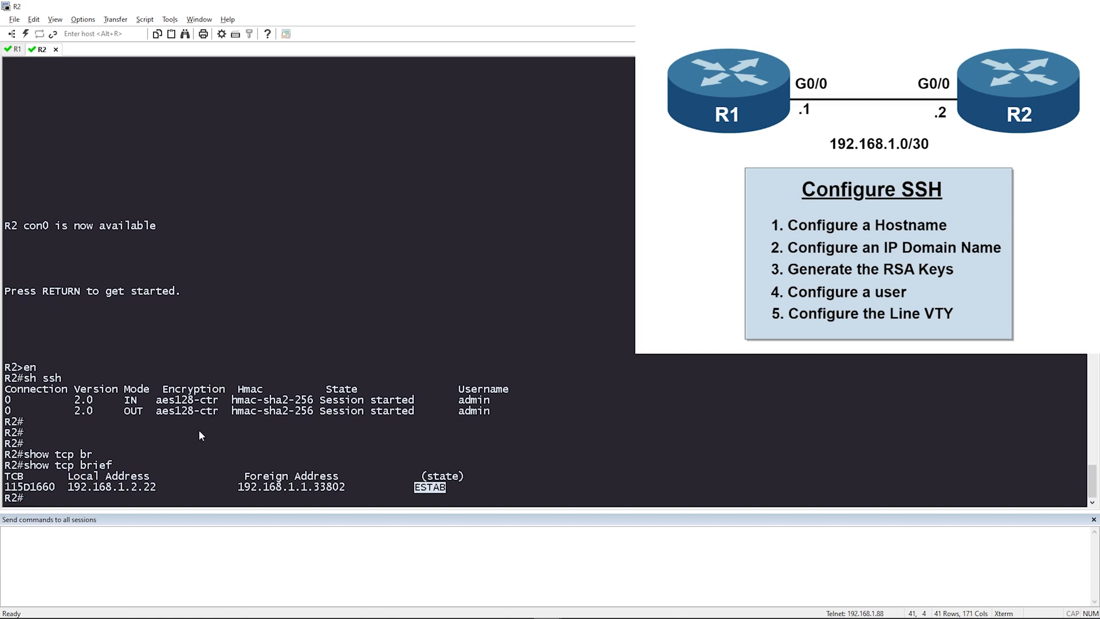
mouse_move(276, 409)
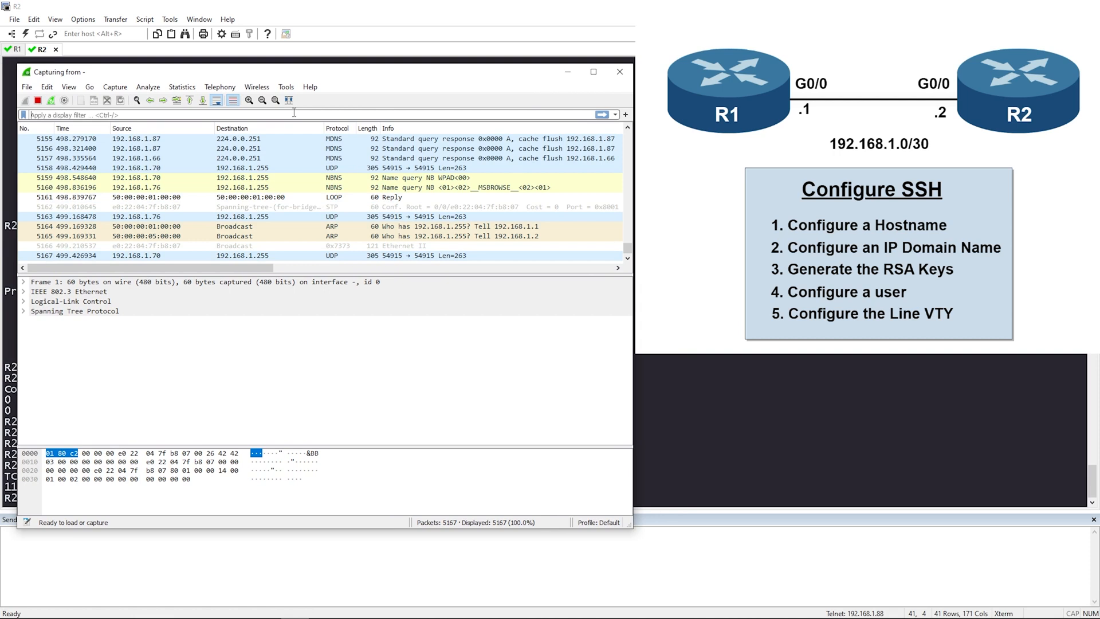
Filter to ssh, select server-to-client packet 3022 and highlight its encrypted payload bytes.
type("ssh")
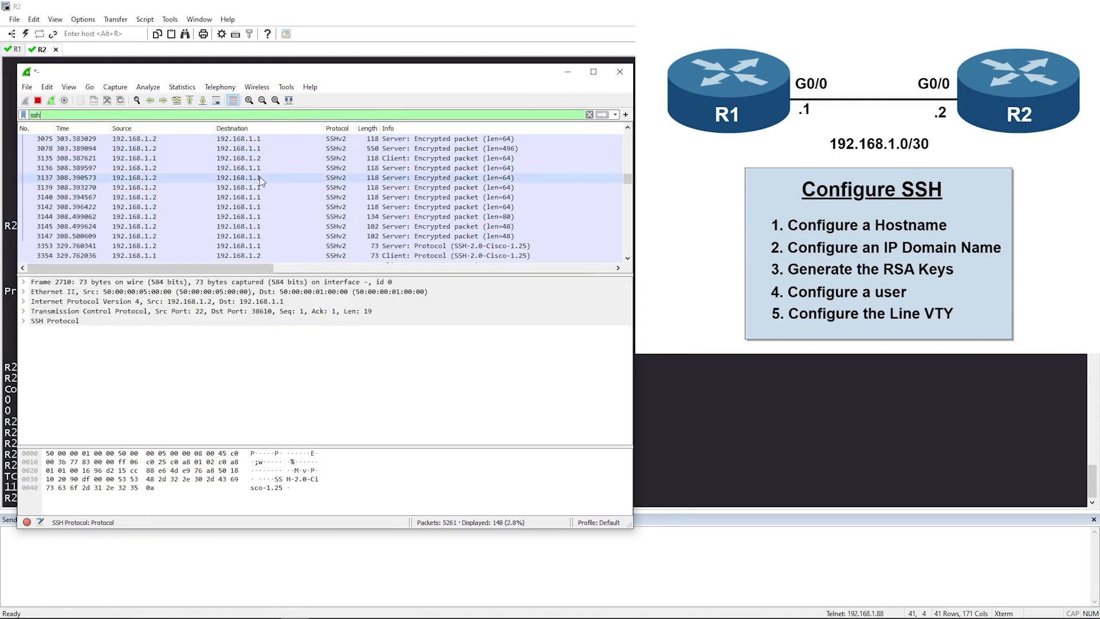
scroll("down", 3)
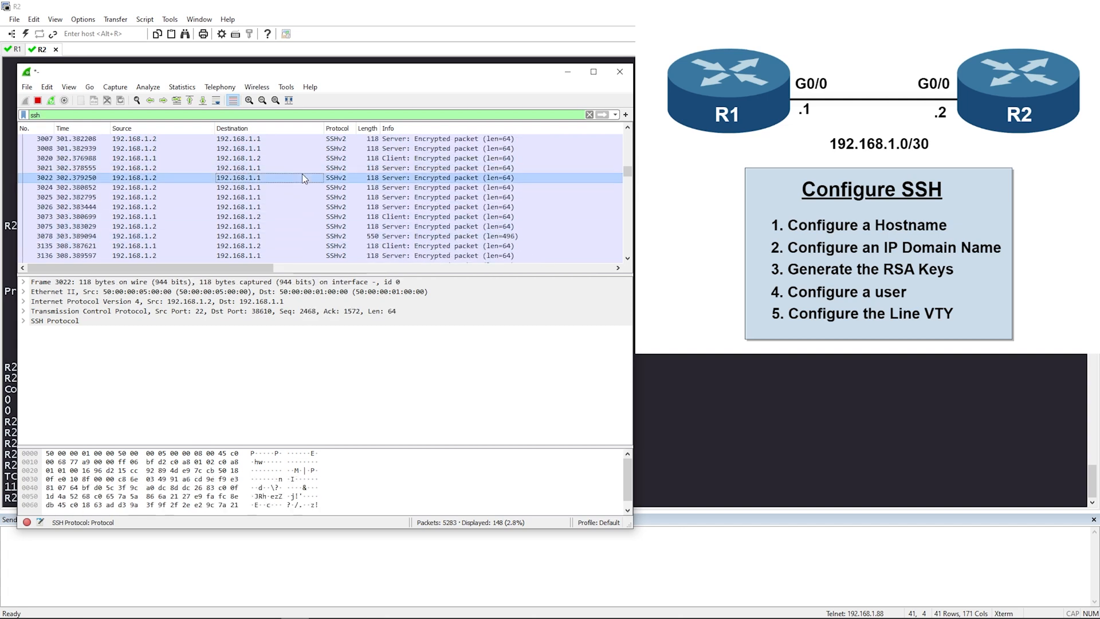
left_click(23, 321)
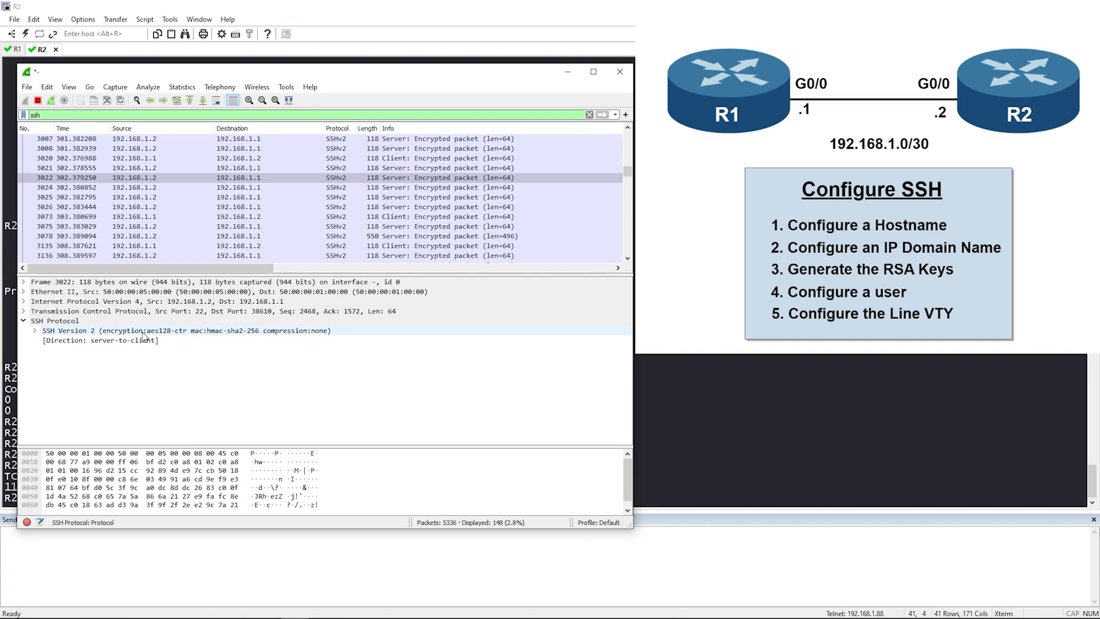
left_click(140, 330)
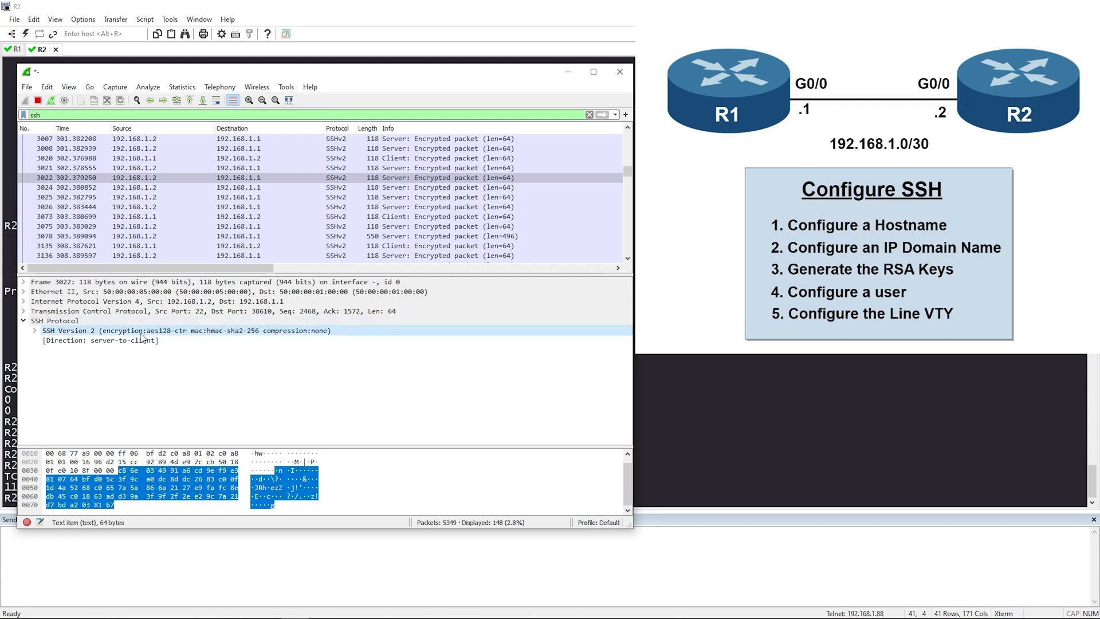